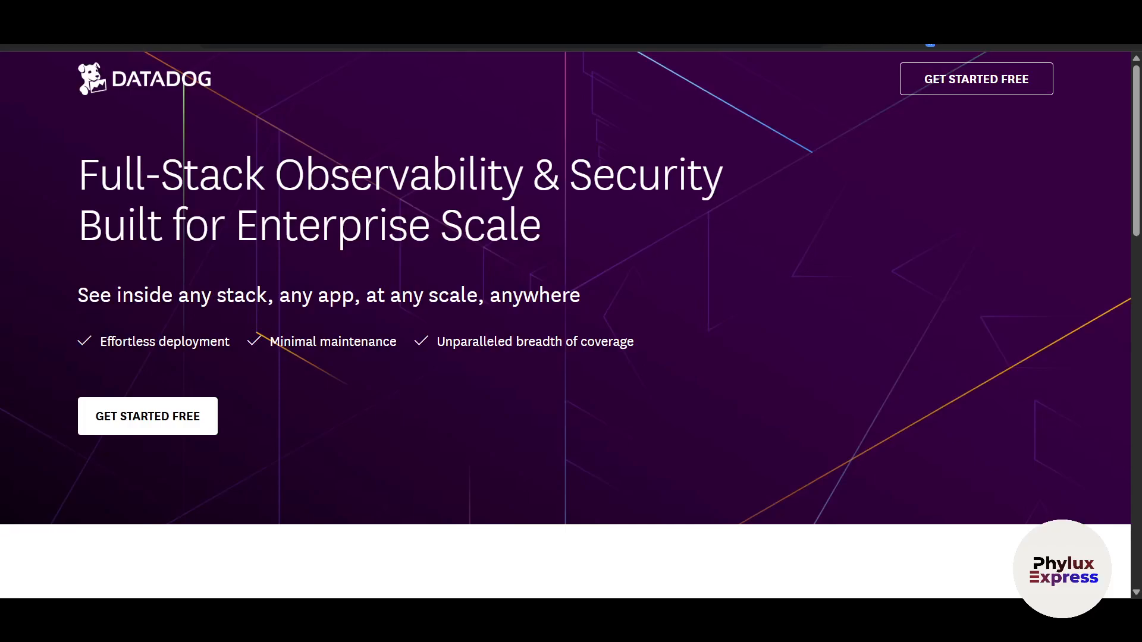
Scroll through the Datadog homepage and start the free trial sign-up
scroll(down, 3)
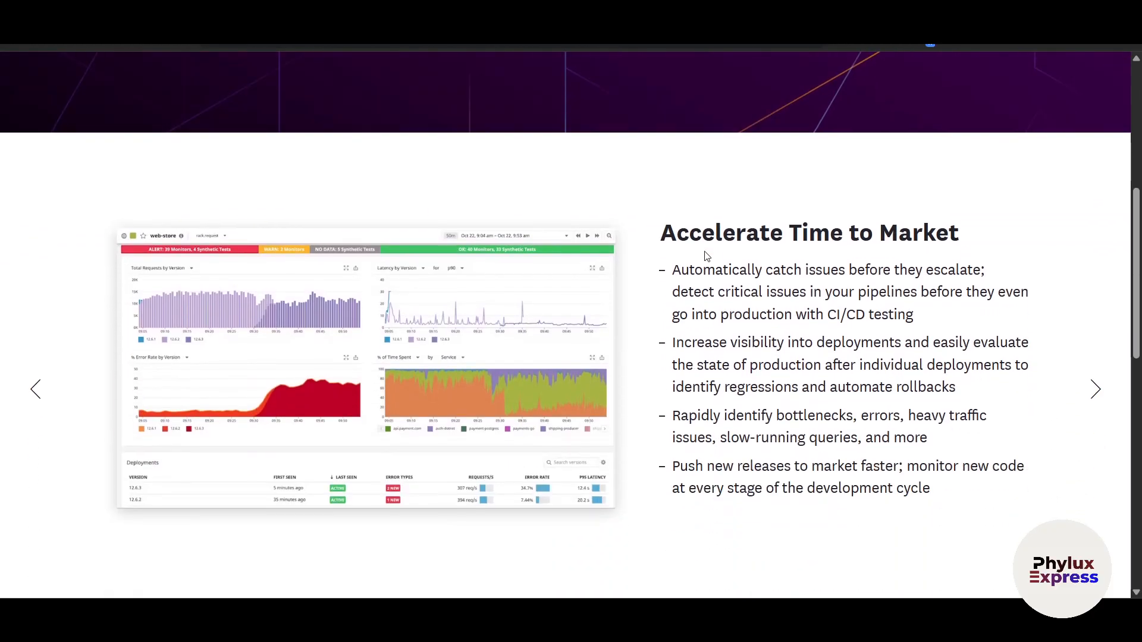
scroll(down, 3)
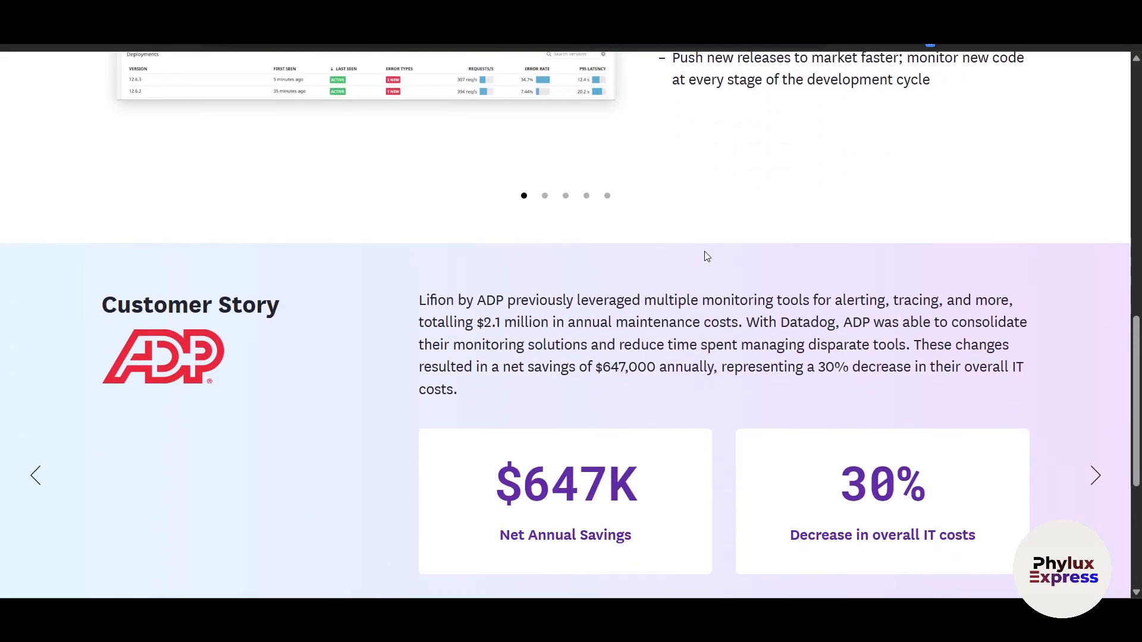
scroll(down, 3)
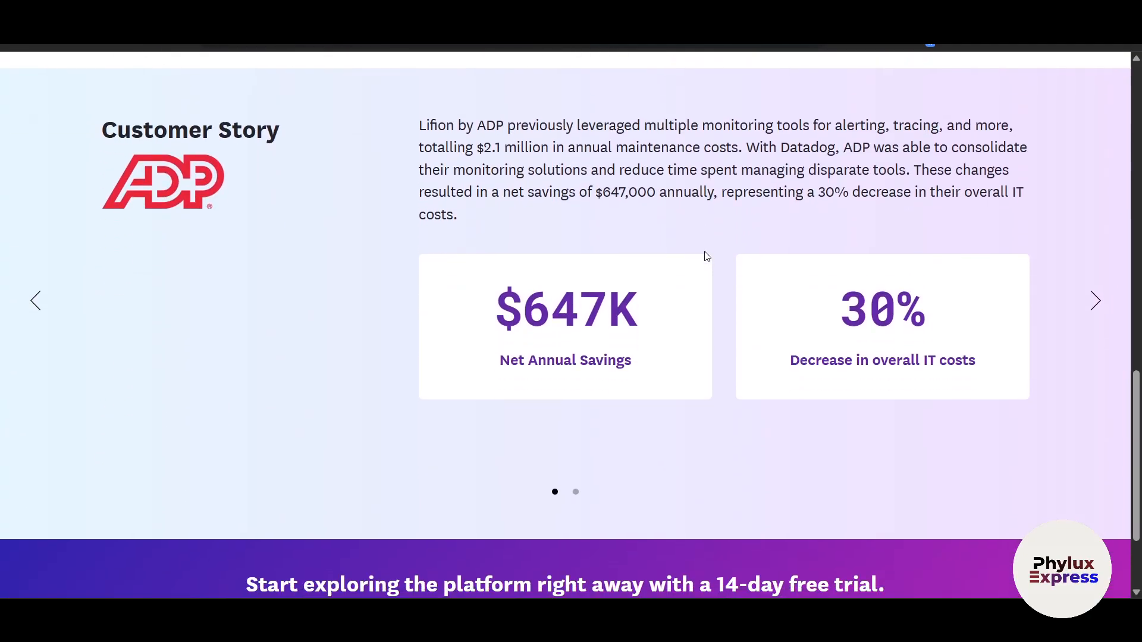
scroll(down, 3)
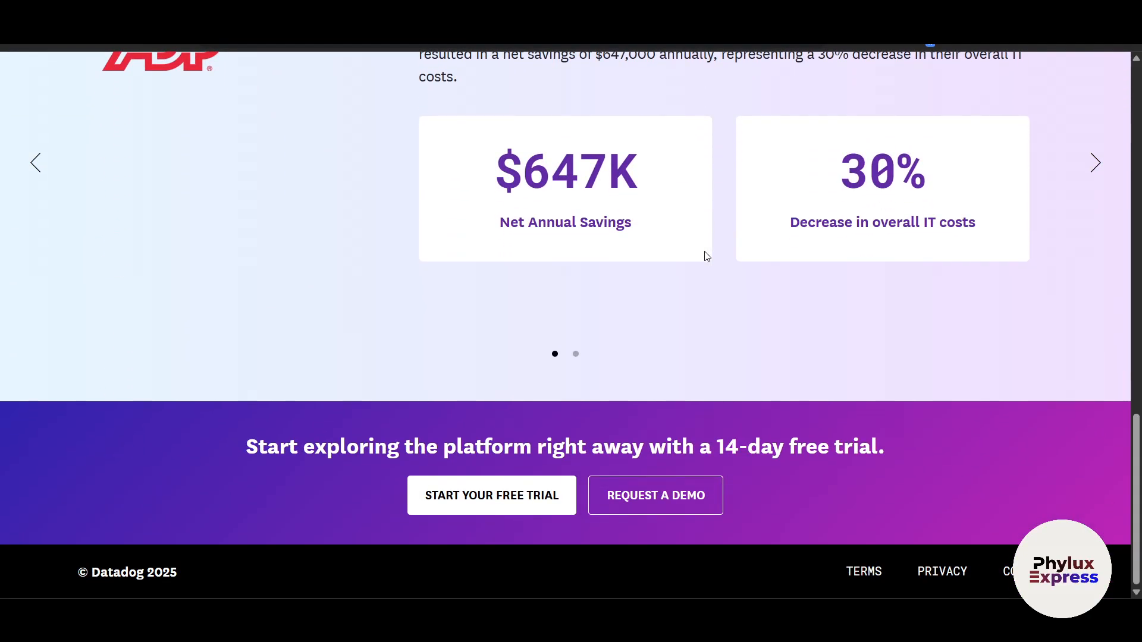
scroll(up, 3)
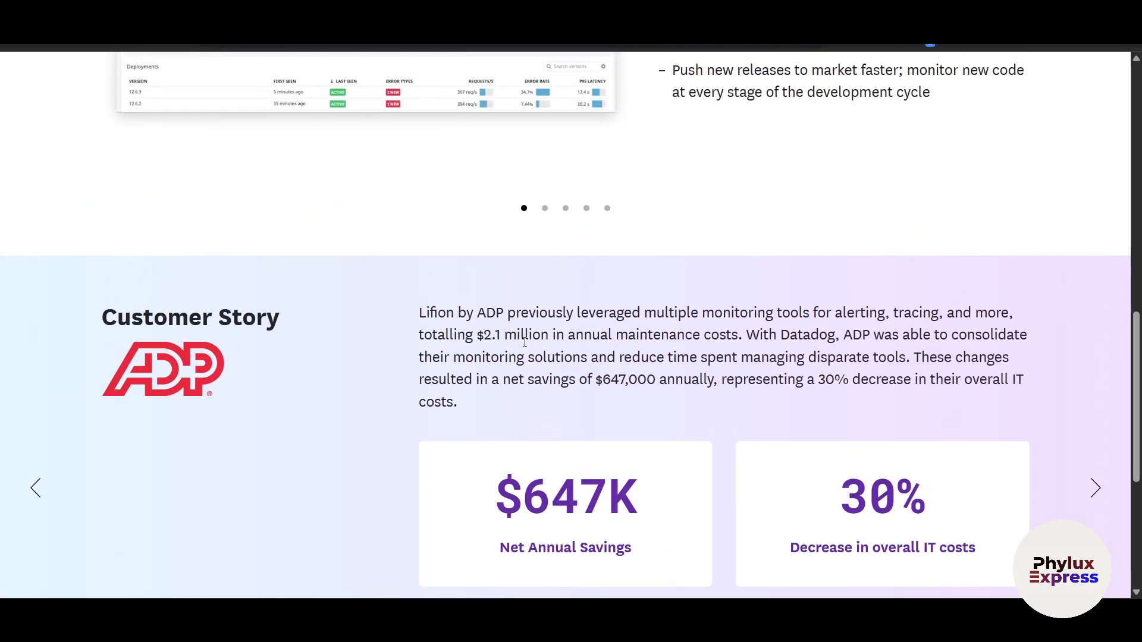
scroll(up, 3)
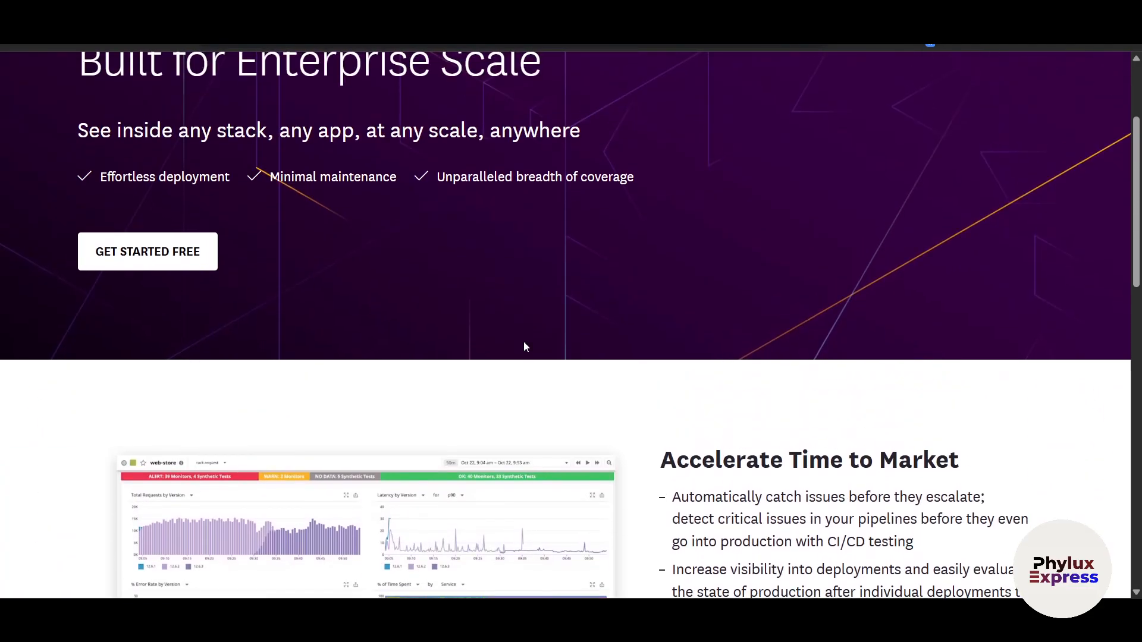
scroll(up, 3)
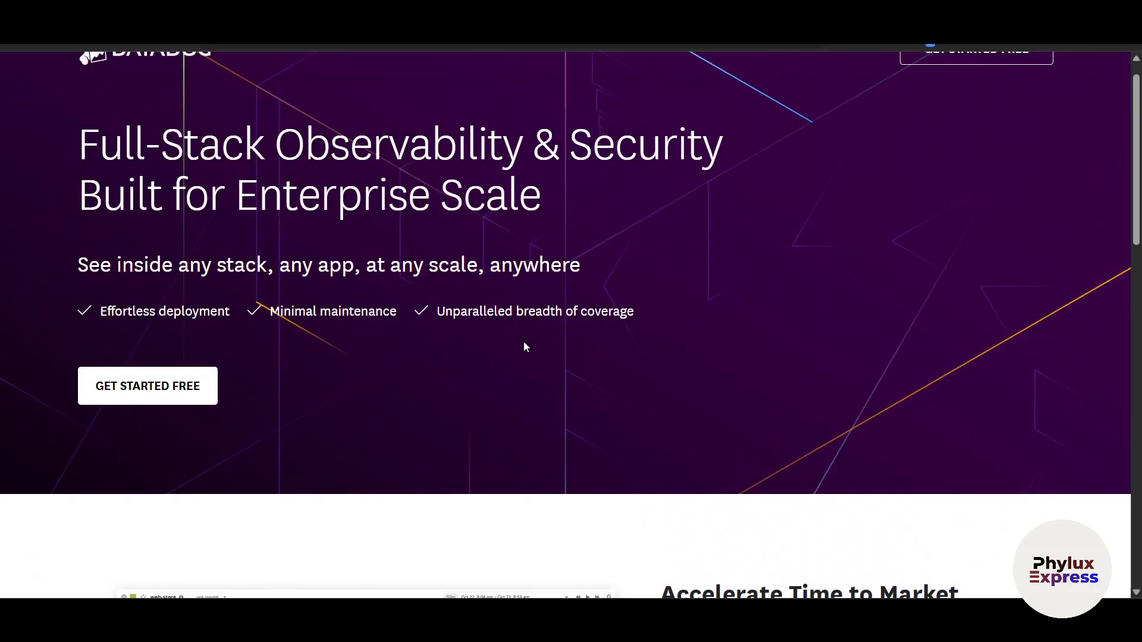
scroll(up, 3)
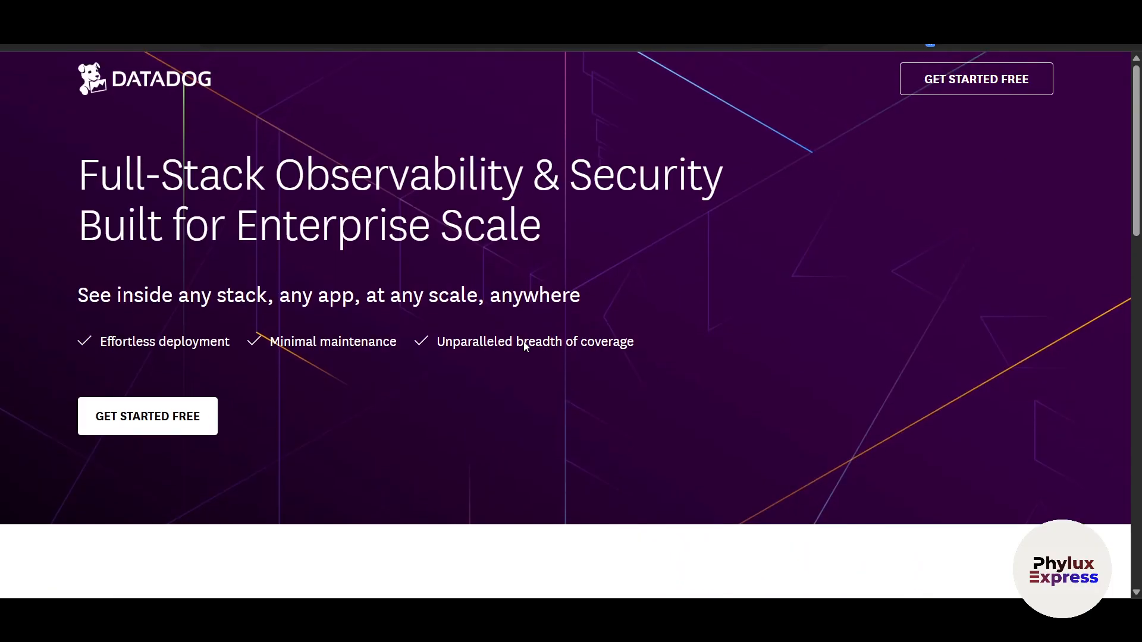
mouse_move(523, 345)
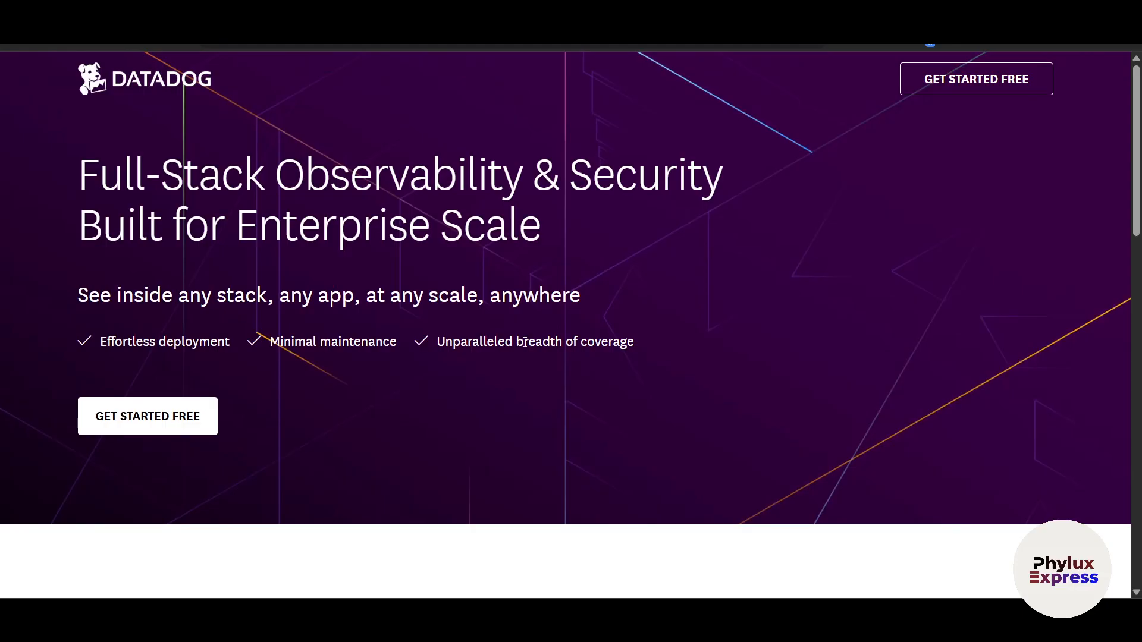
mouse_move(153, 331)
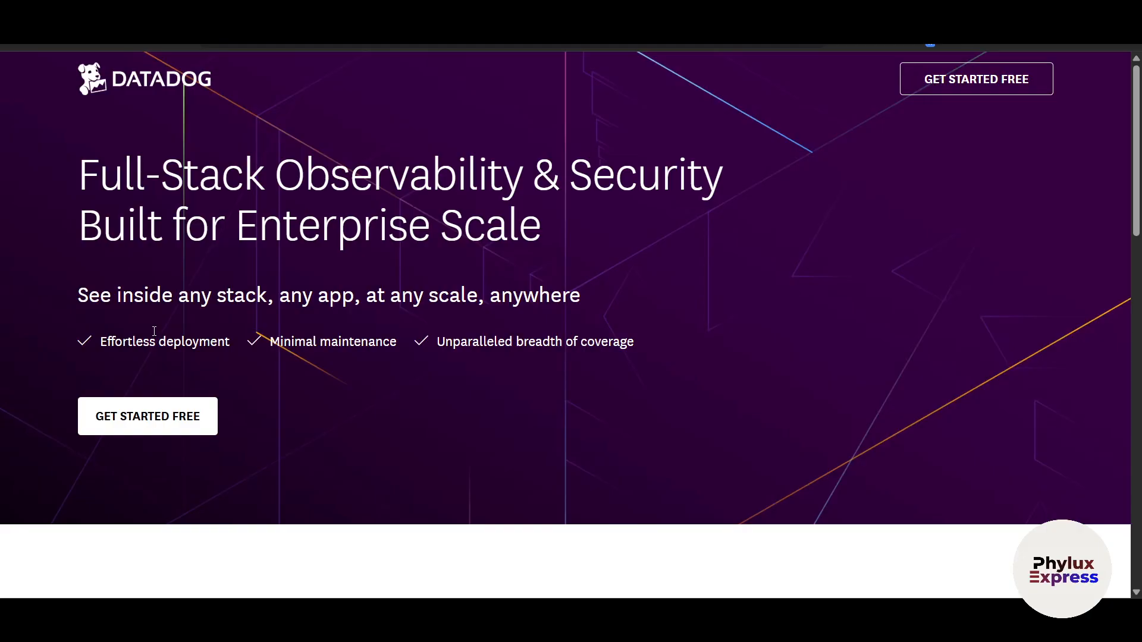
mouse_move(146, 416)
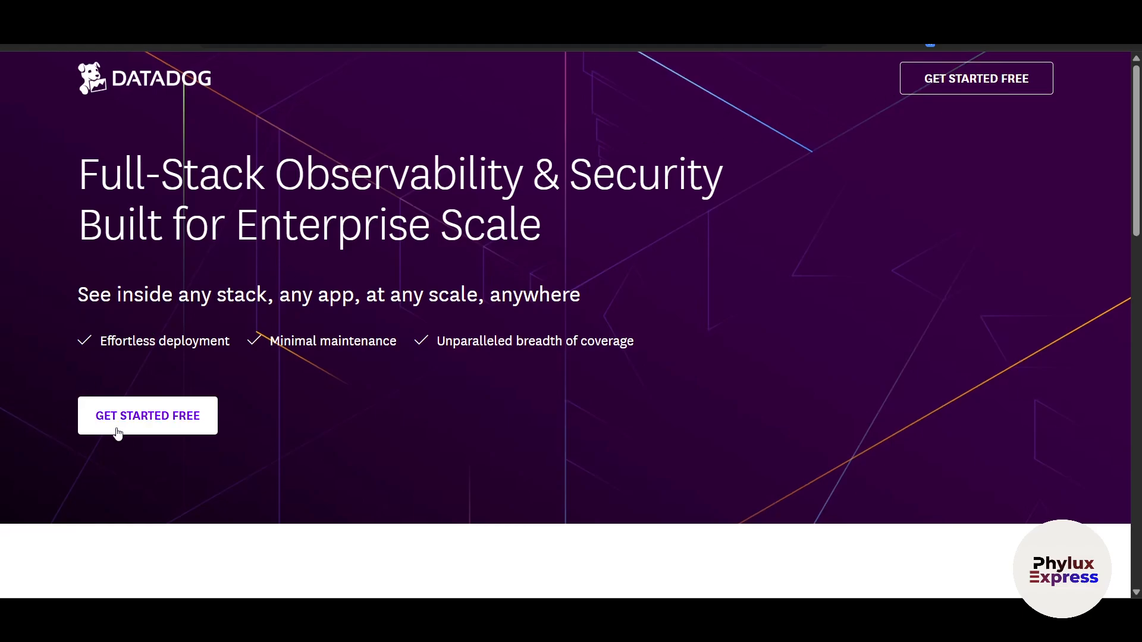
click(147, 415)
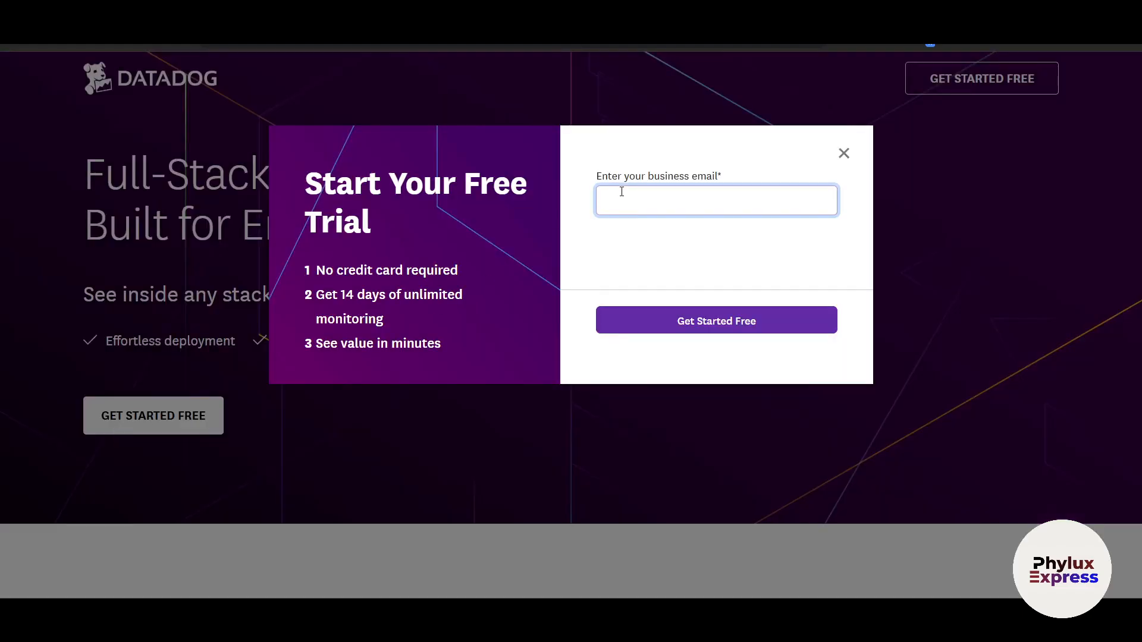
Enter a business email, then a password and first name, and begin the last name
click(716, 201)
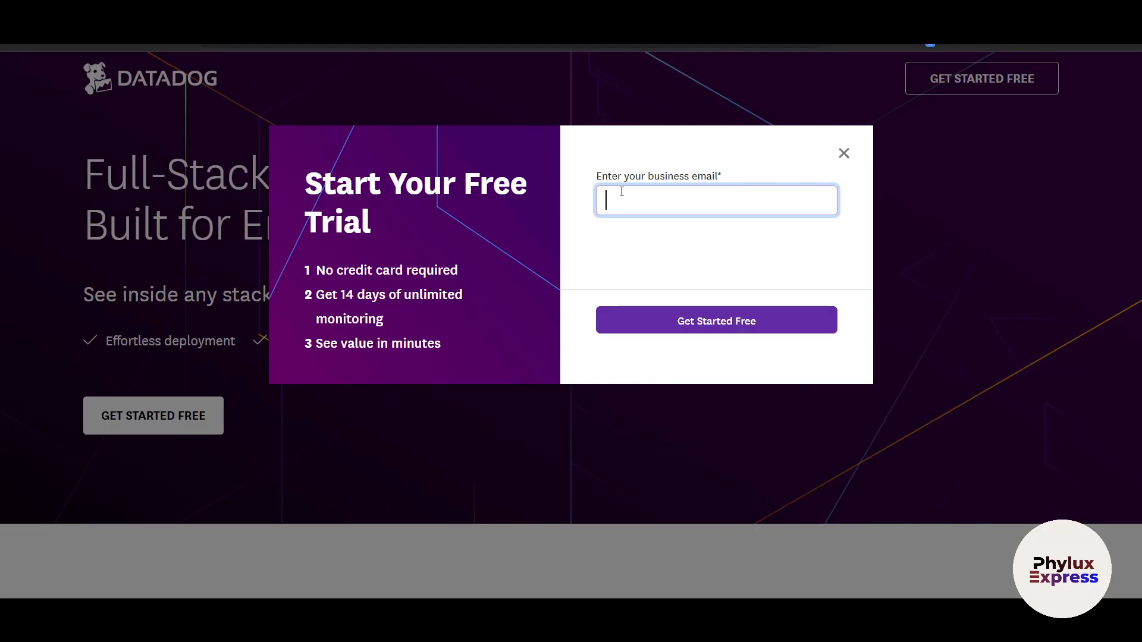
click(715, 320)
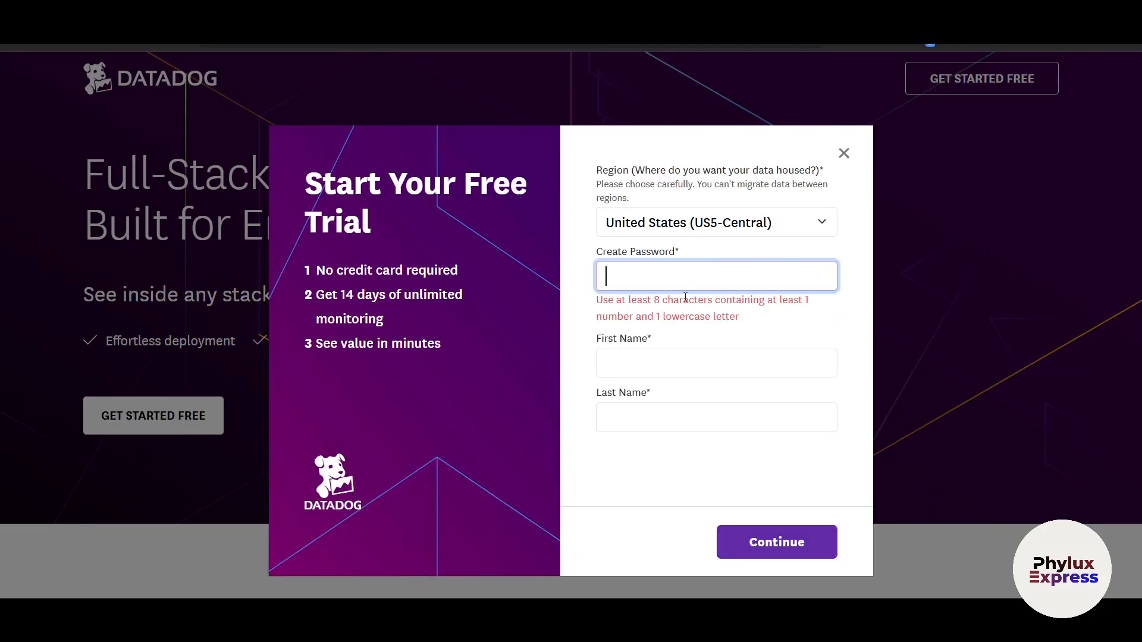
text(••)
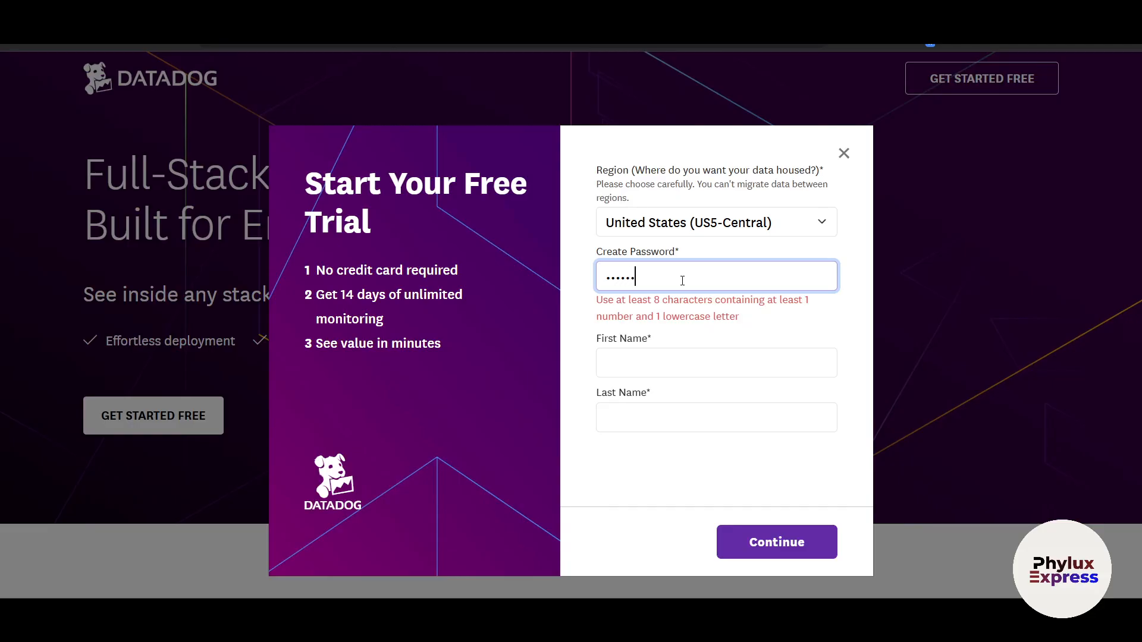
text(Ro)
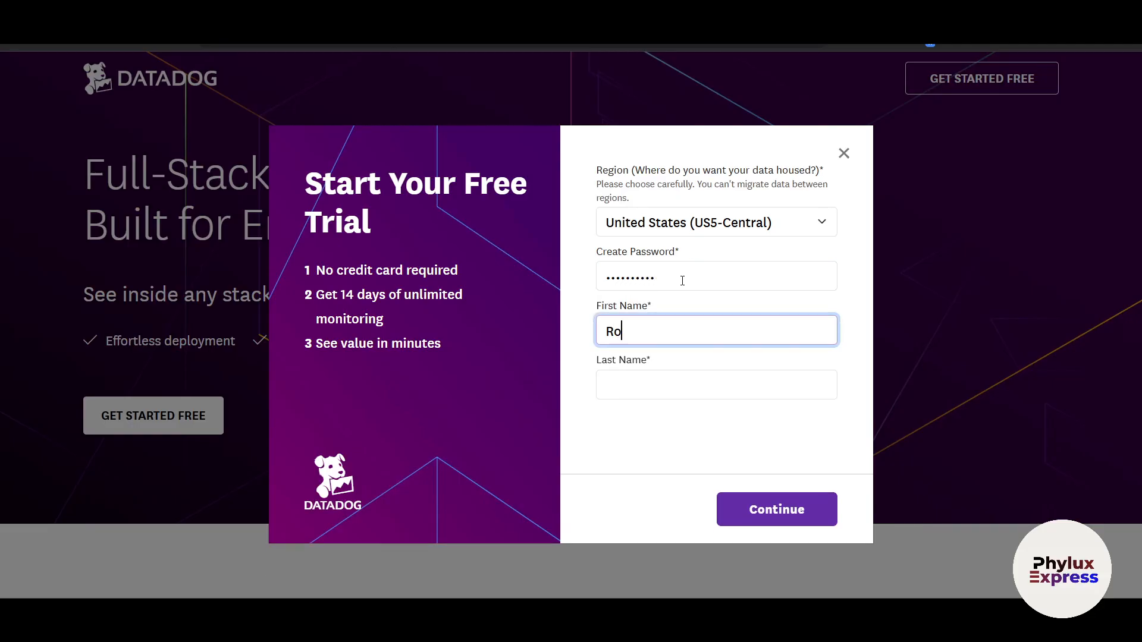
text(rONWA)
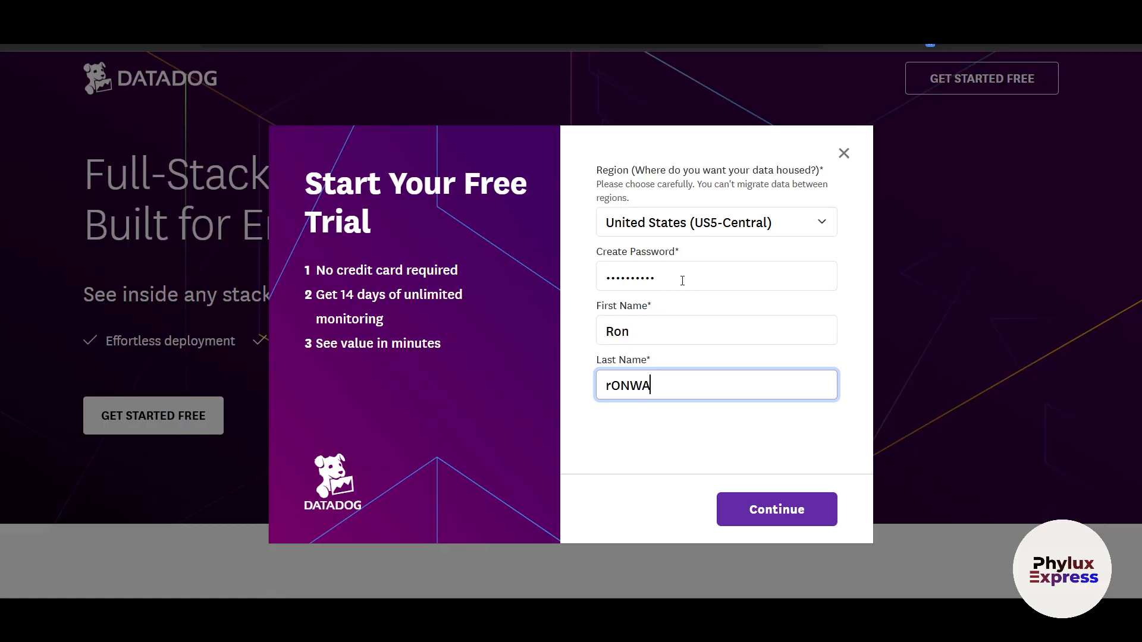
key(BackSpace)
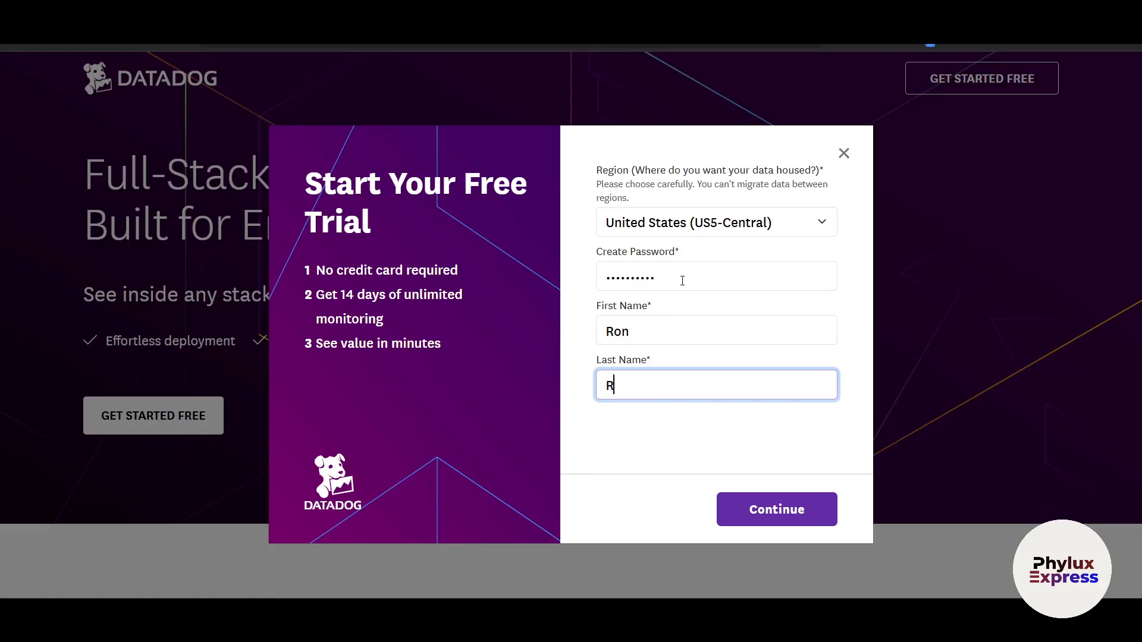
Enter job title 'CEO' and company 'Phylux Express', then create the trial account
click(776, 509)
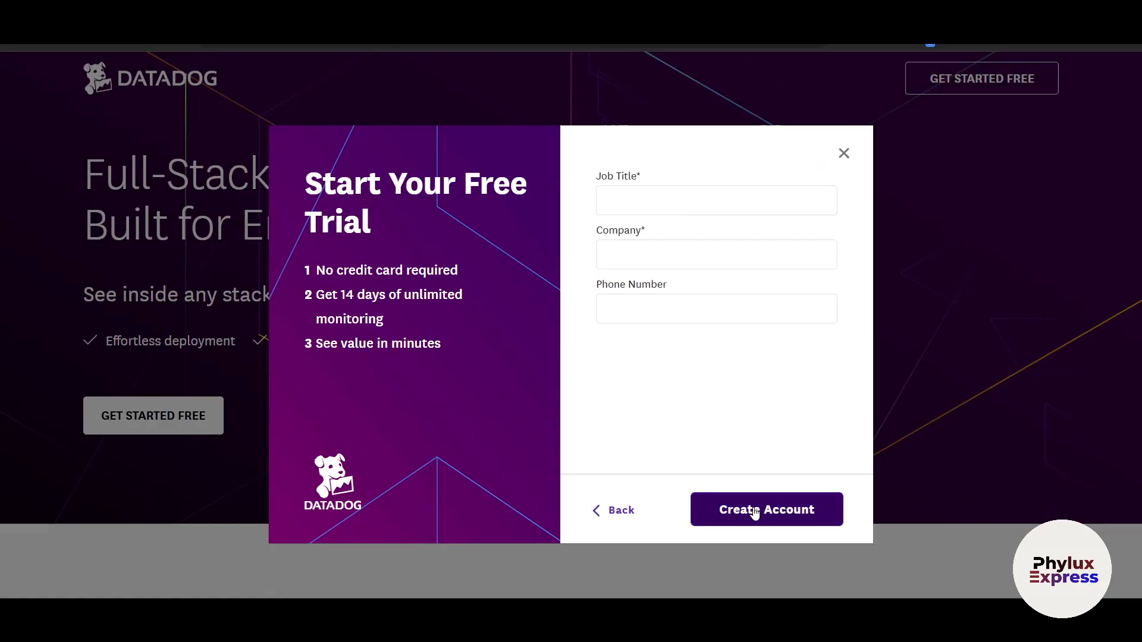
click(714, 200)
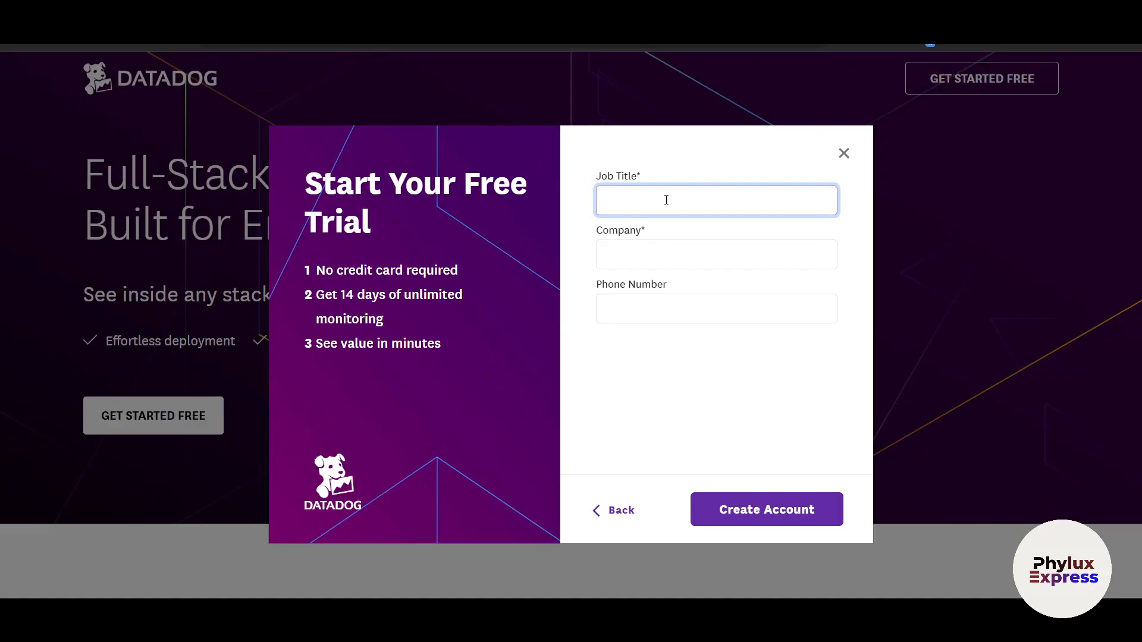
text(CEO)
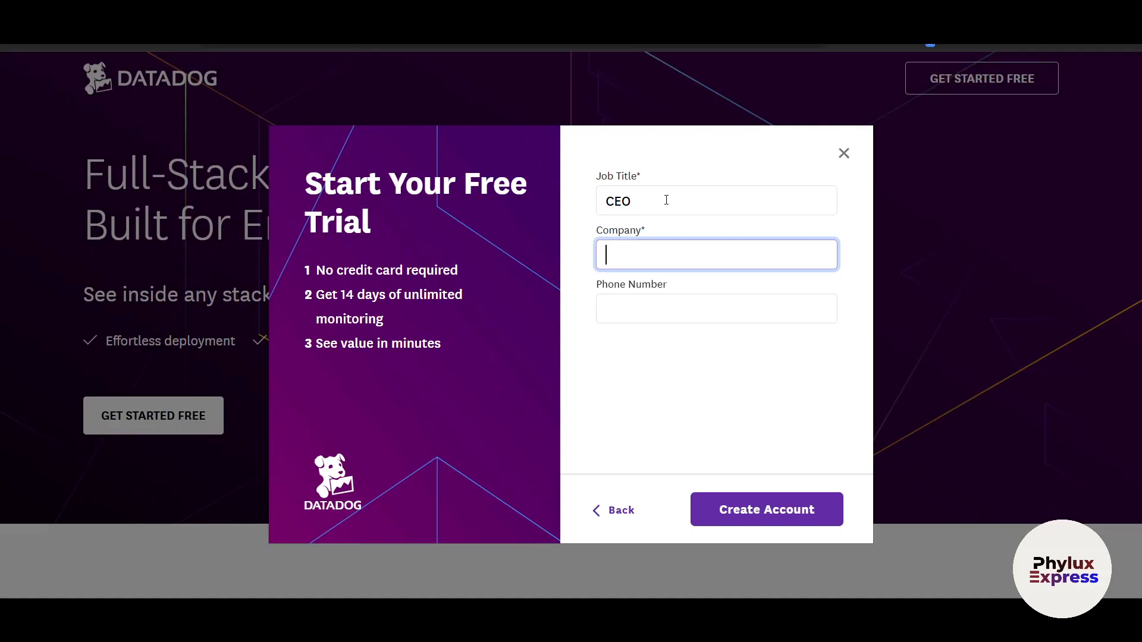
text(Phylux)
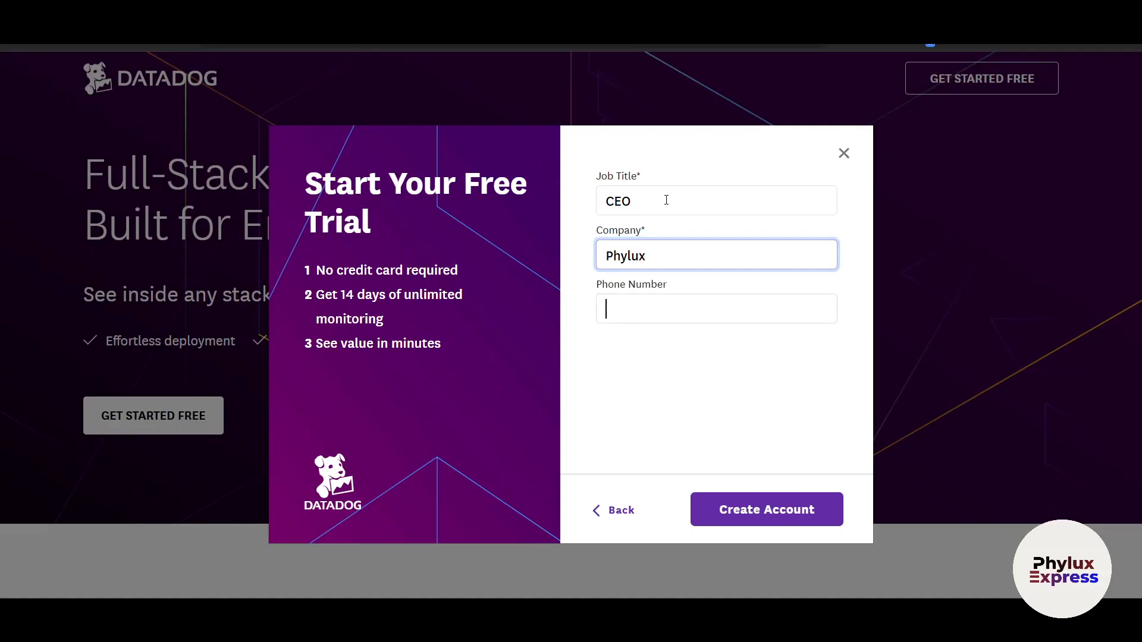
text(Express)
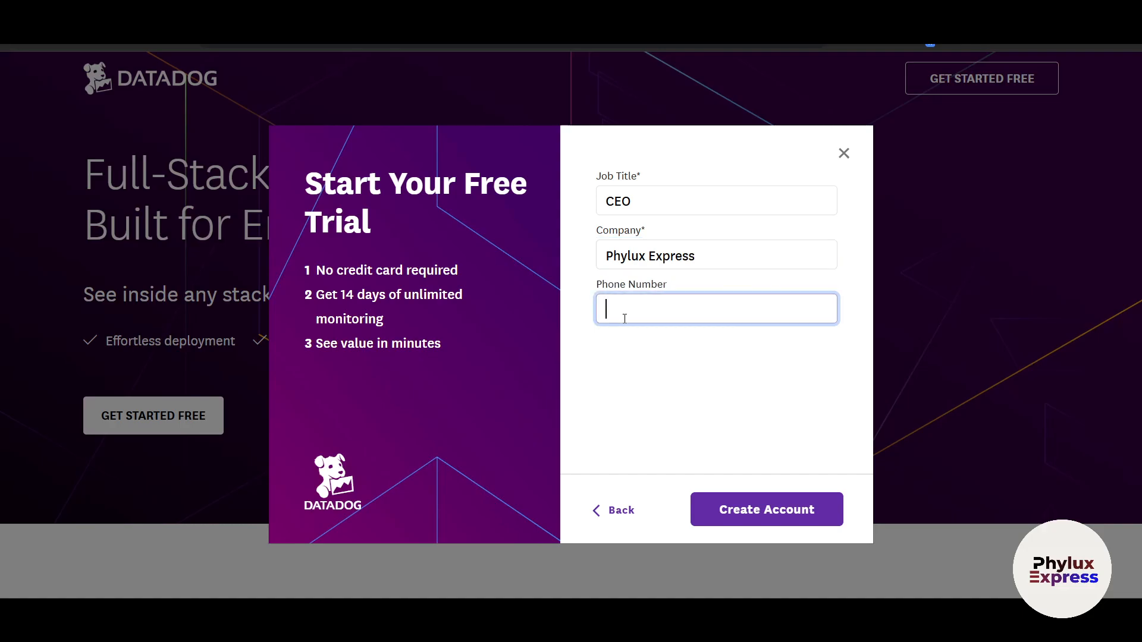
mouse_move(766, 520)
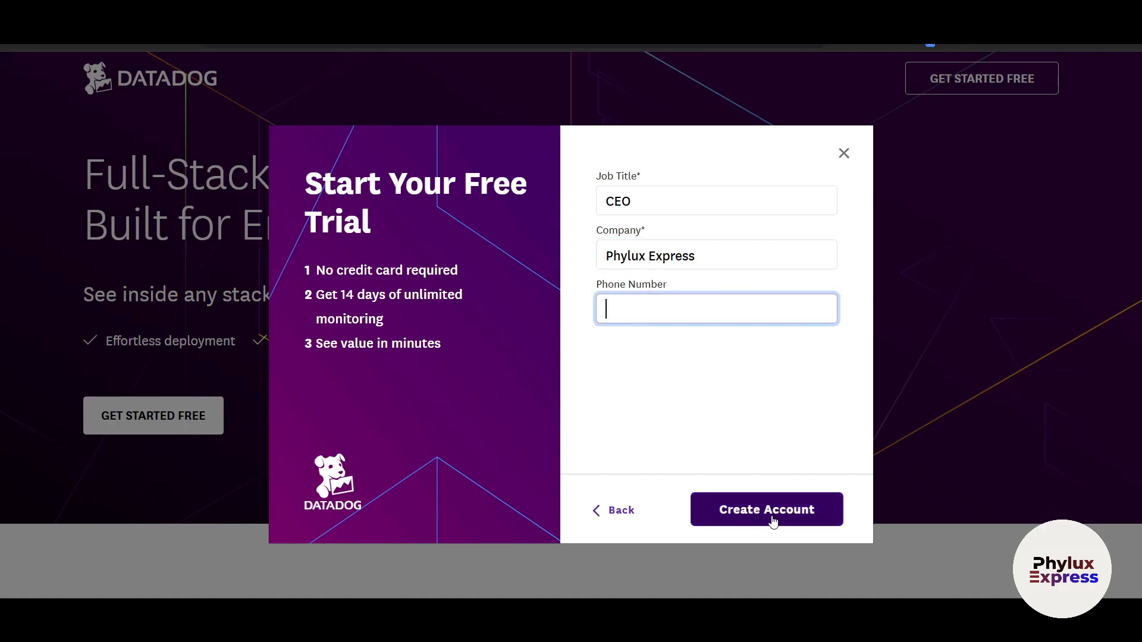
click(765, 509)
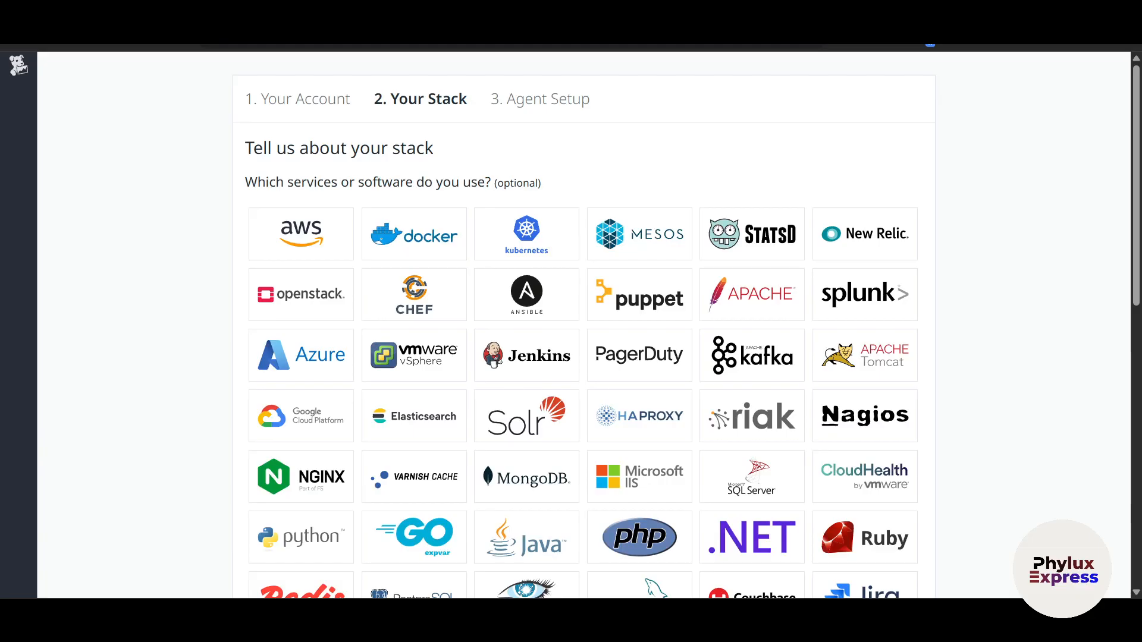
mouse_move(862, 158)
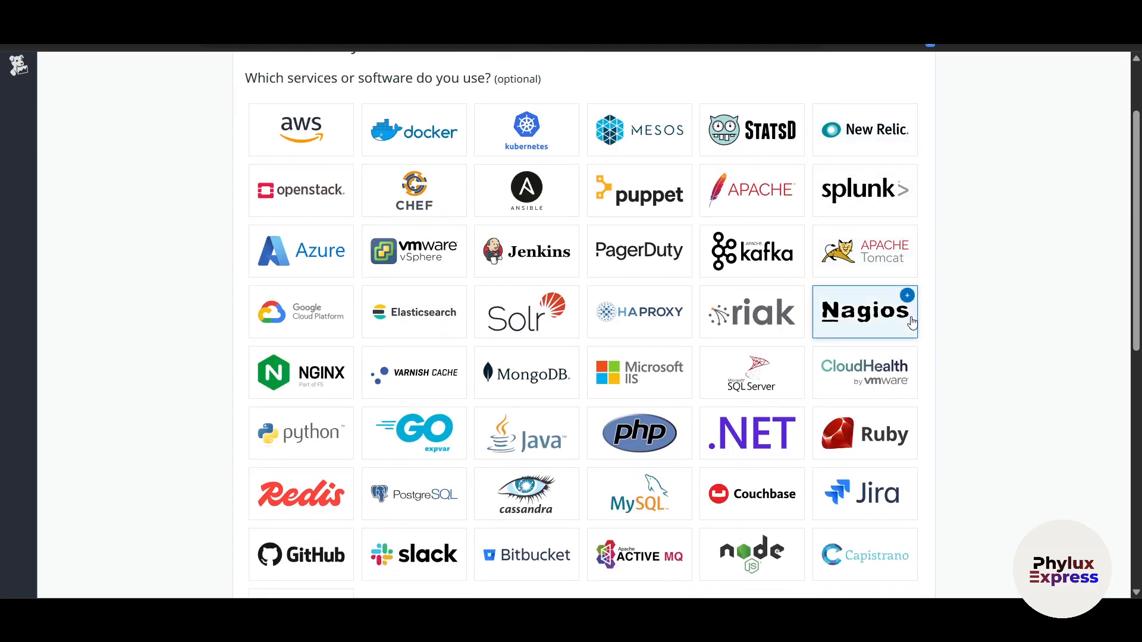
mouse_move(911, 321)
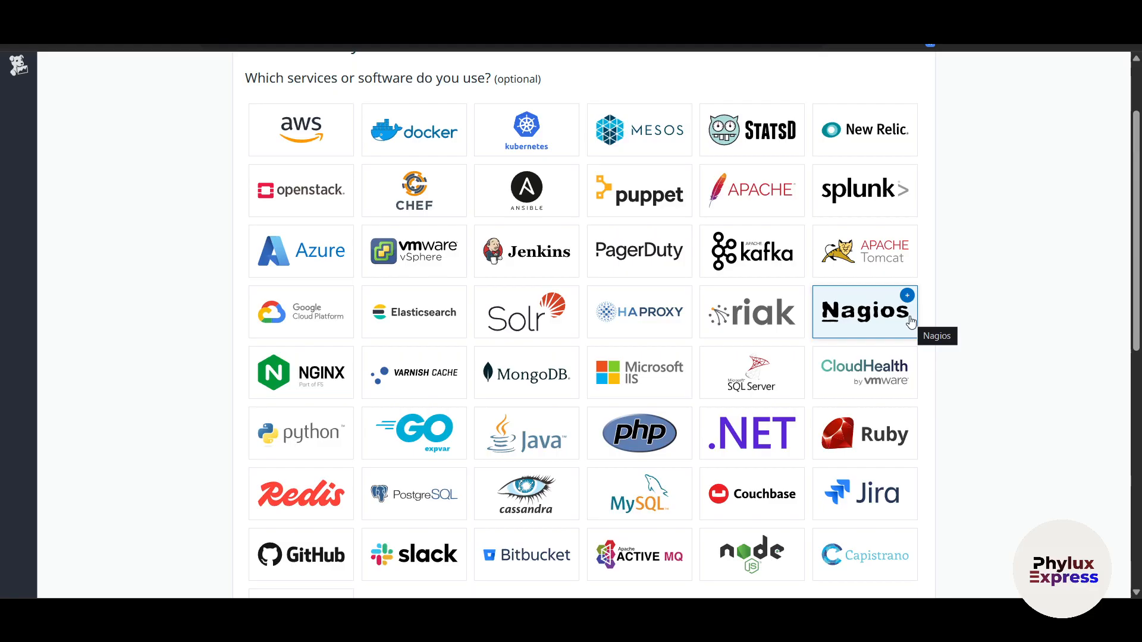
Scroll past the services grid and organization questions, then switch to the Notion feature notes
scroll(down, 3)
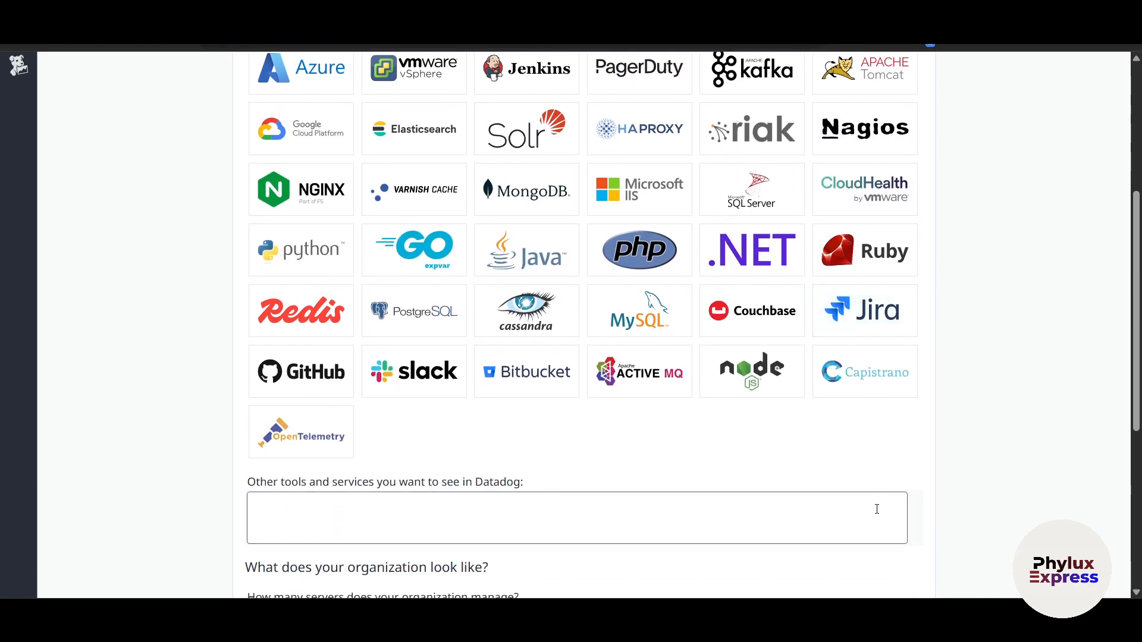
scroll(down, 3)
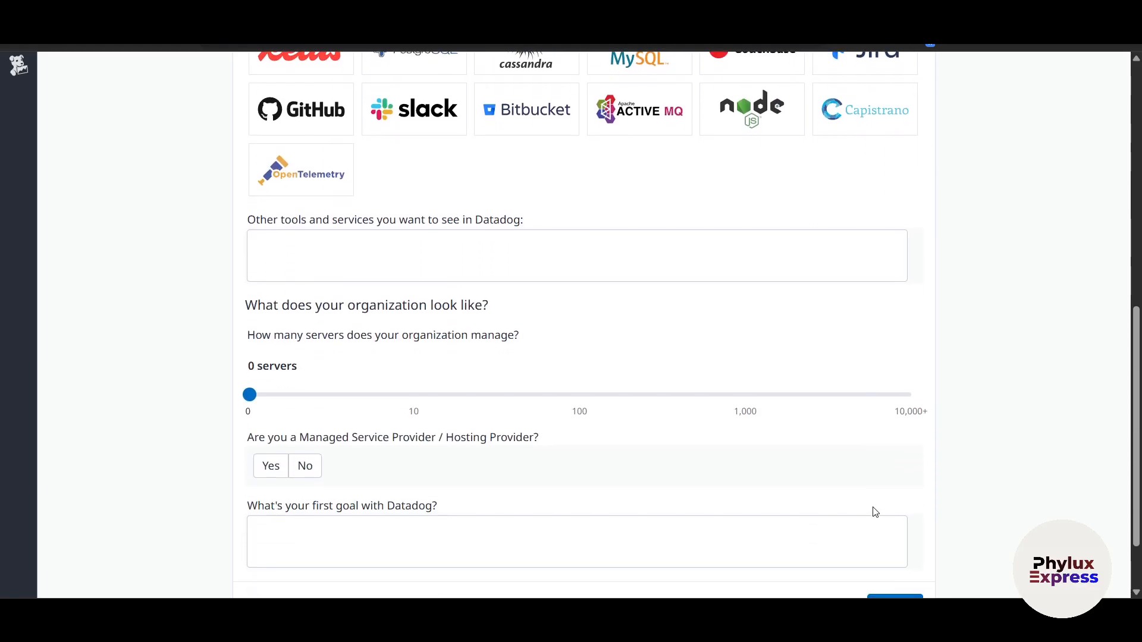
scroll(down, 3)
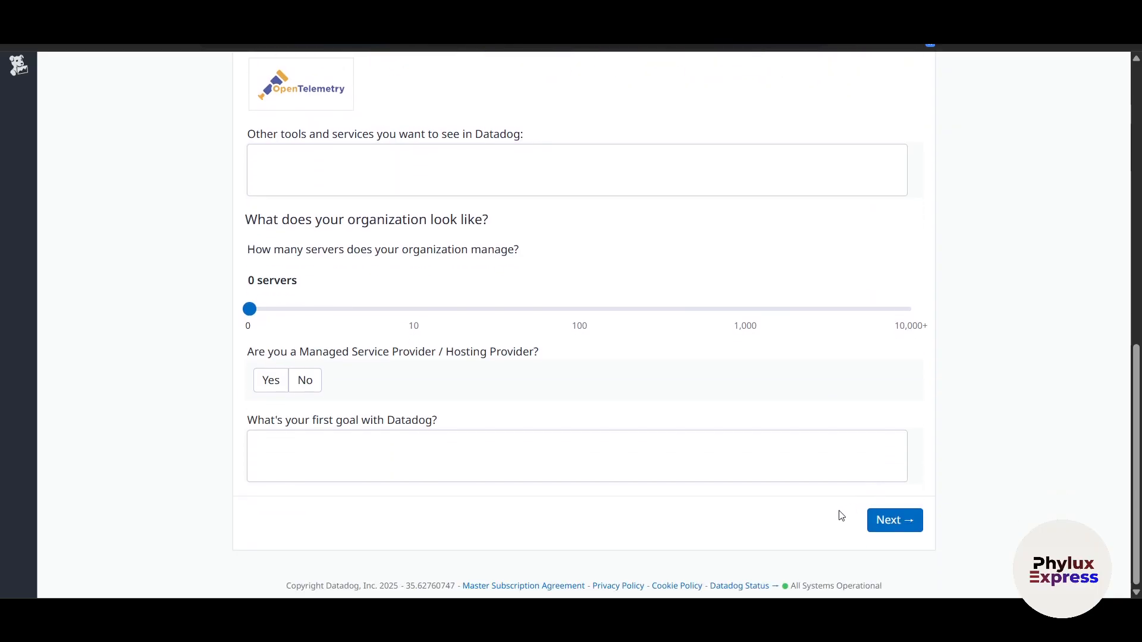
click(893, 520)
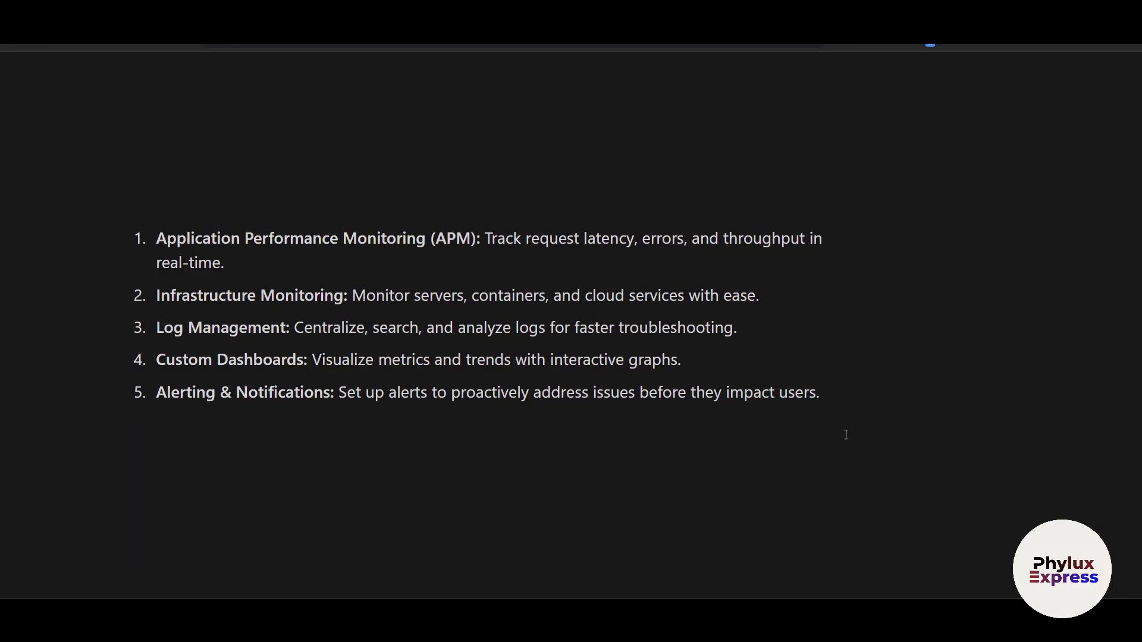
scroll(up, 3)
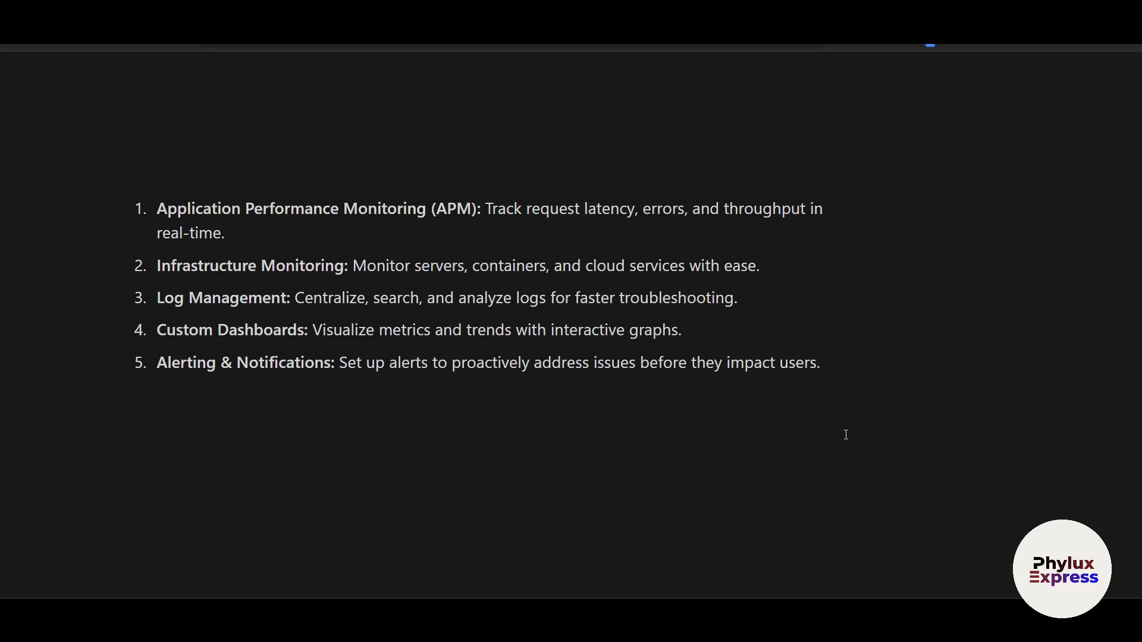
mouse_move(838, 429)
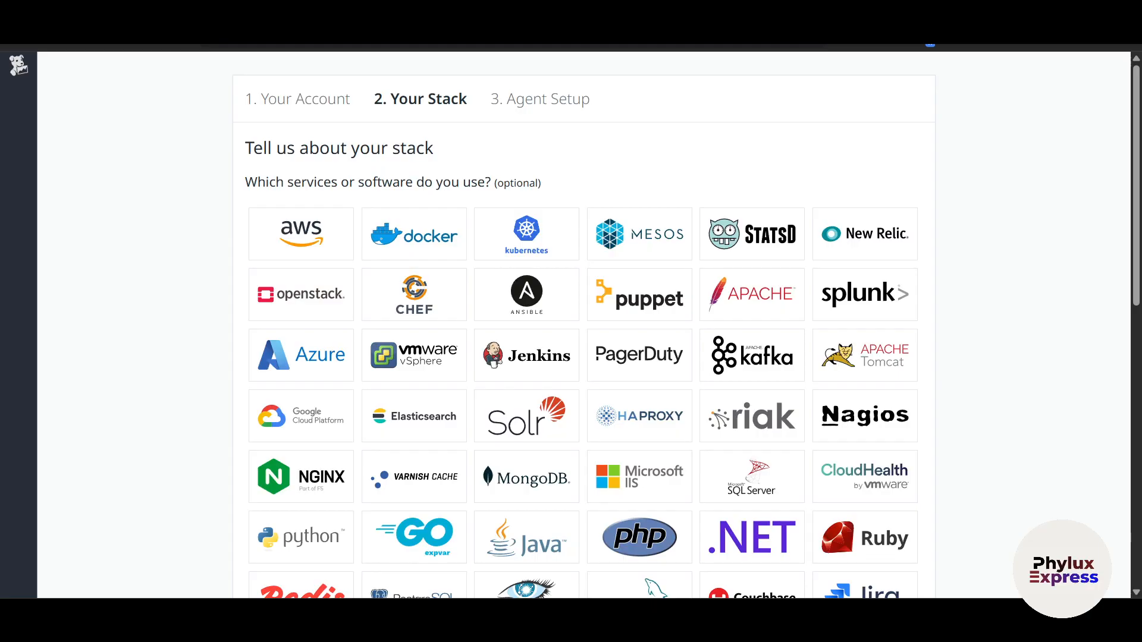
mouse_move(677, 365)
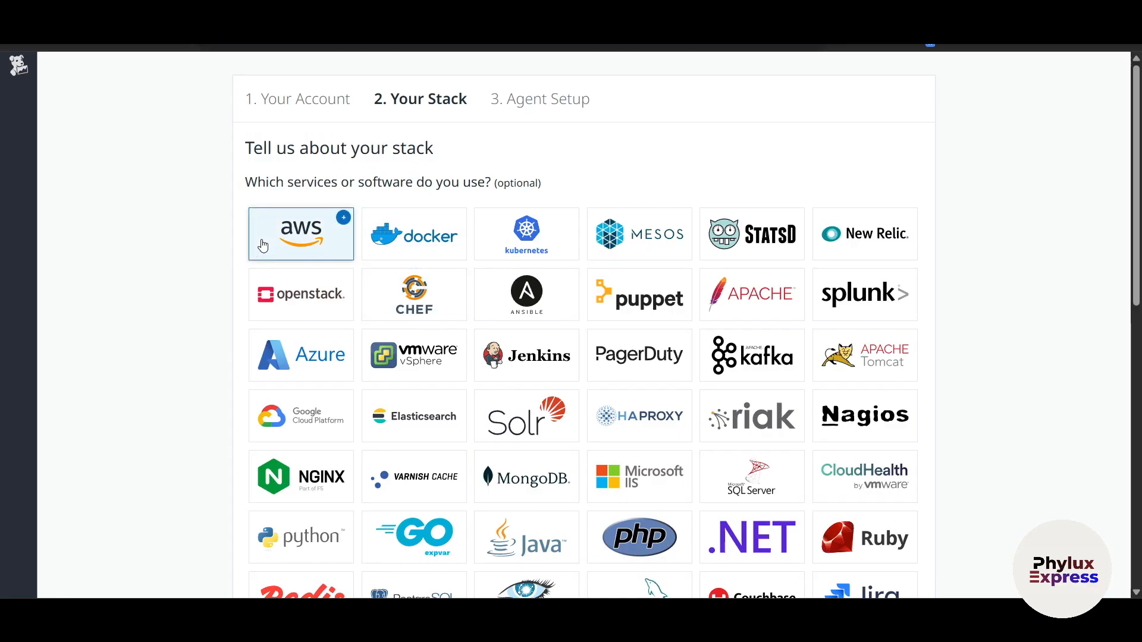
Answer No for managed service provider and submit Your Stack to reach Agent Setup
scroll(down, 3)
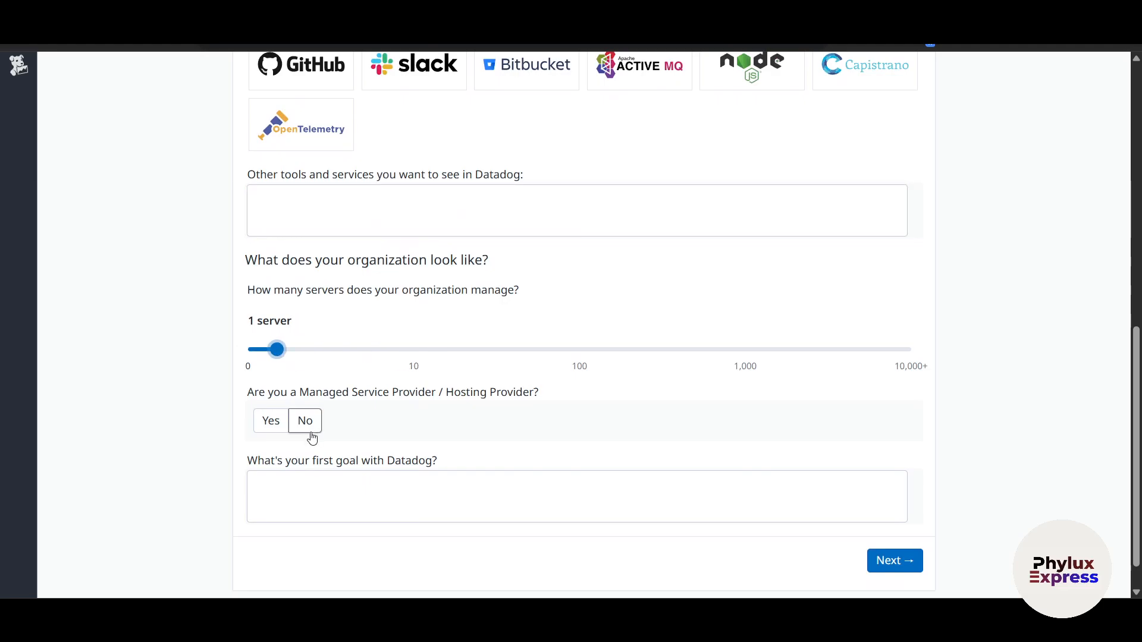
mouse_move(379, 424)
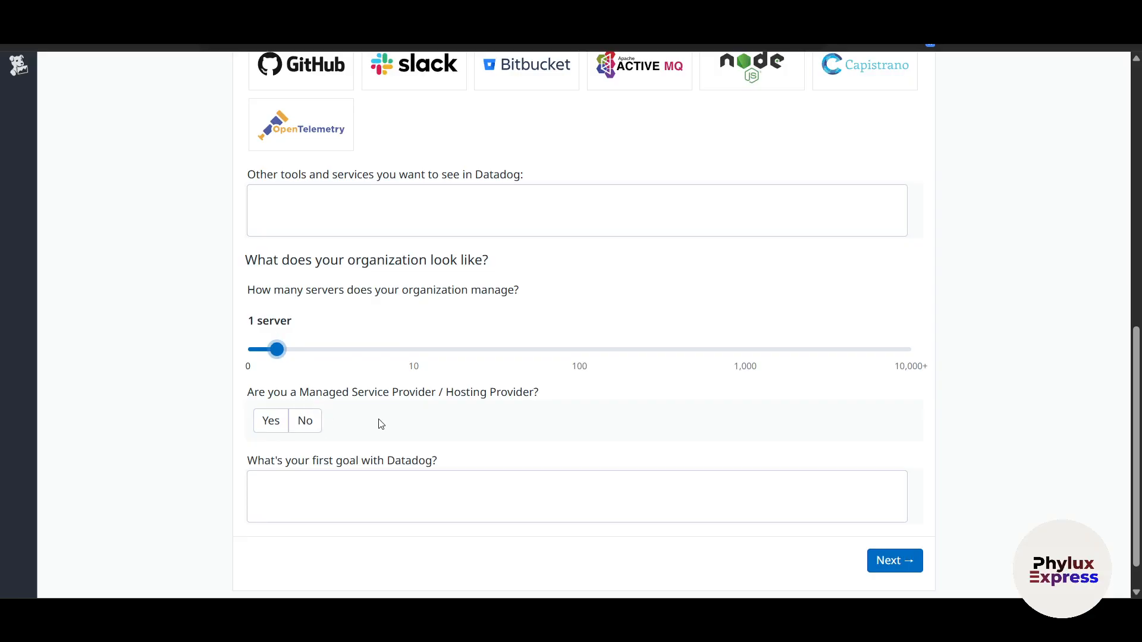
click(304, 420)
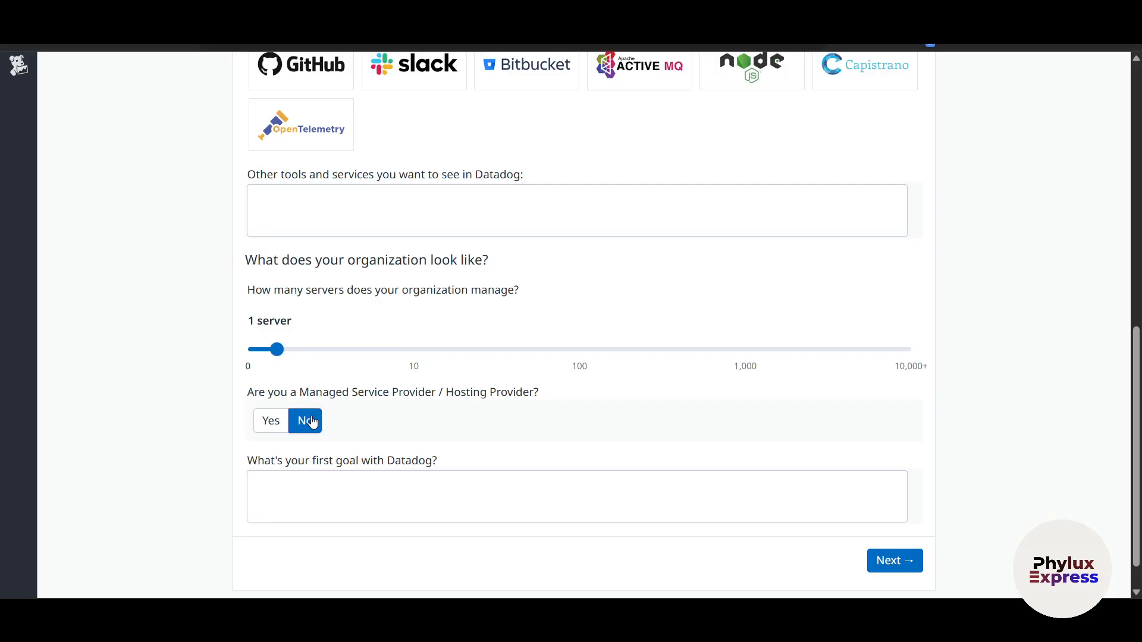
scroll(down, 3)
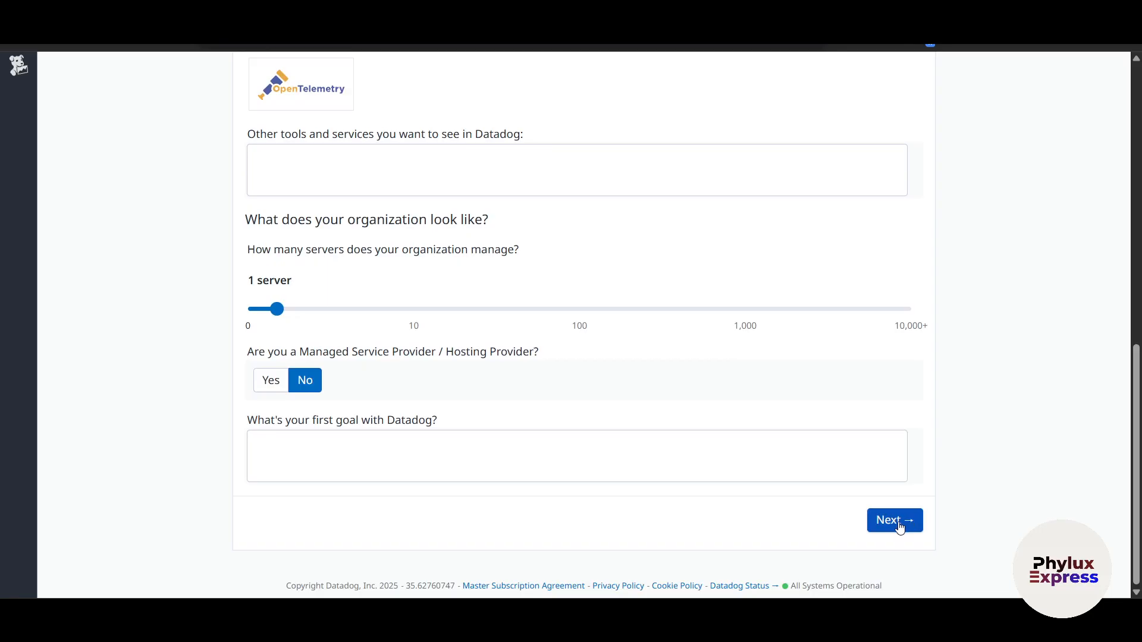
click(893, 520)
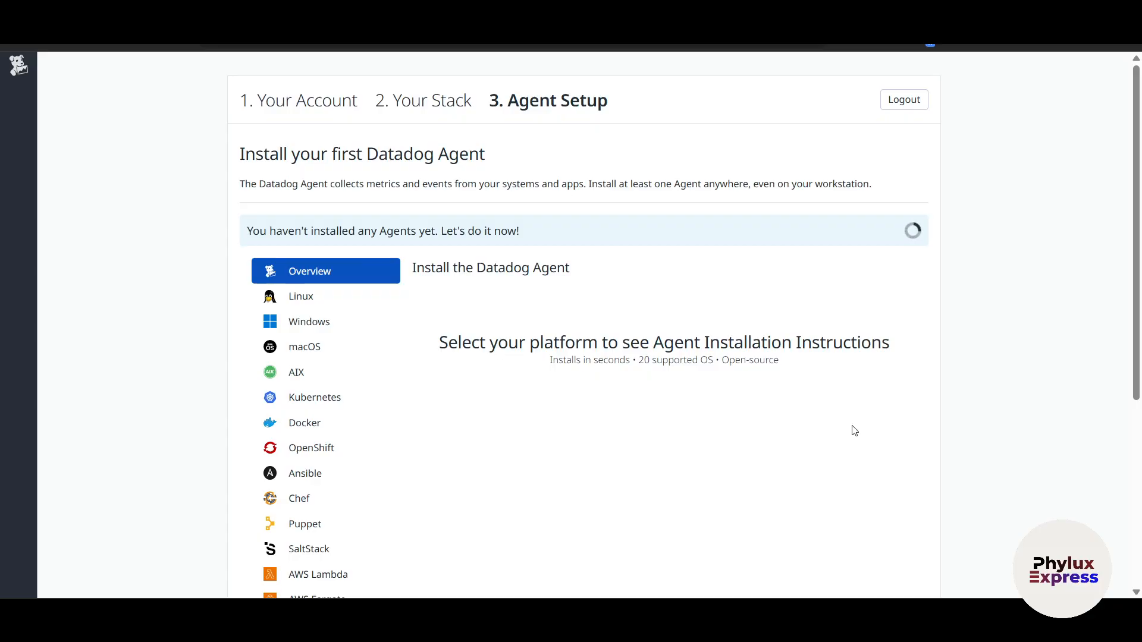
mouse_move(833, 424)
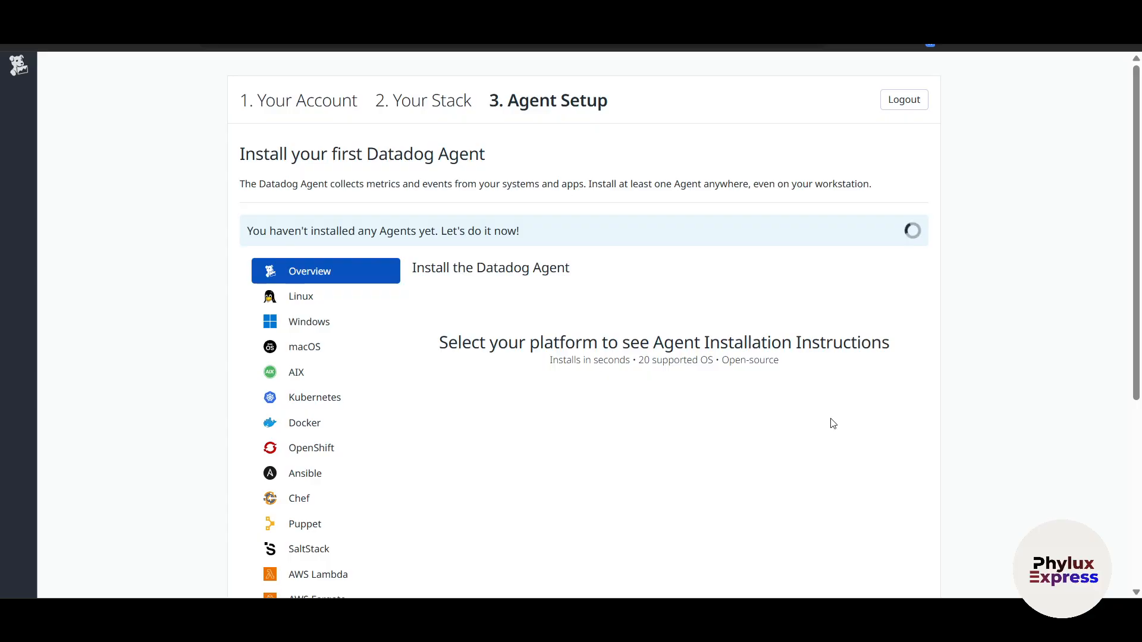
mouse_move(378, 373)
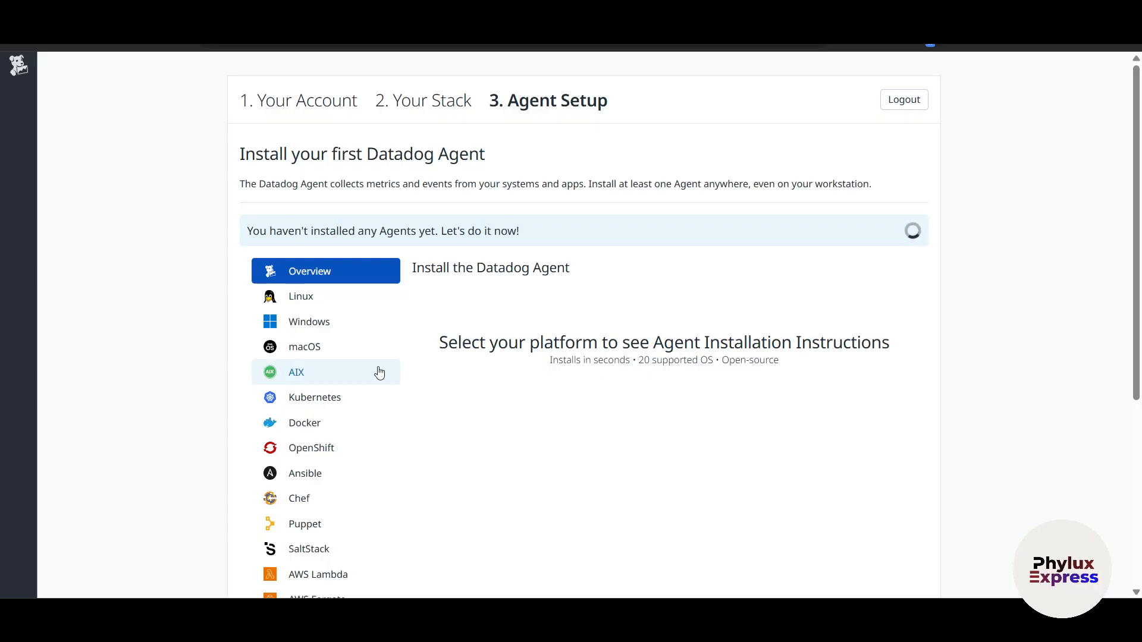
Show the Windows Installer instructions with the .msi download, API key and region
scroll(down, 3)
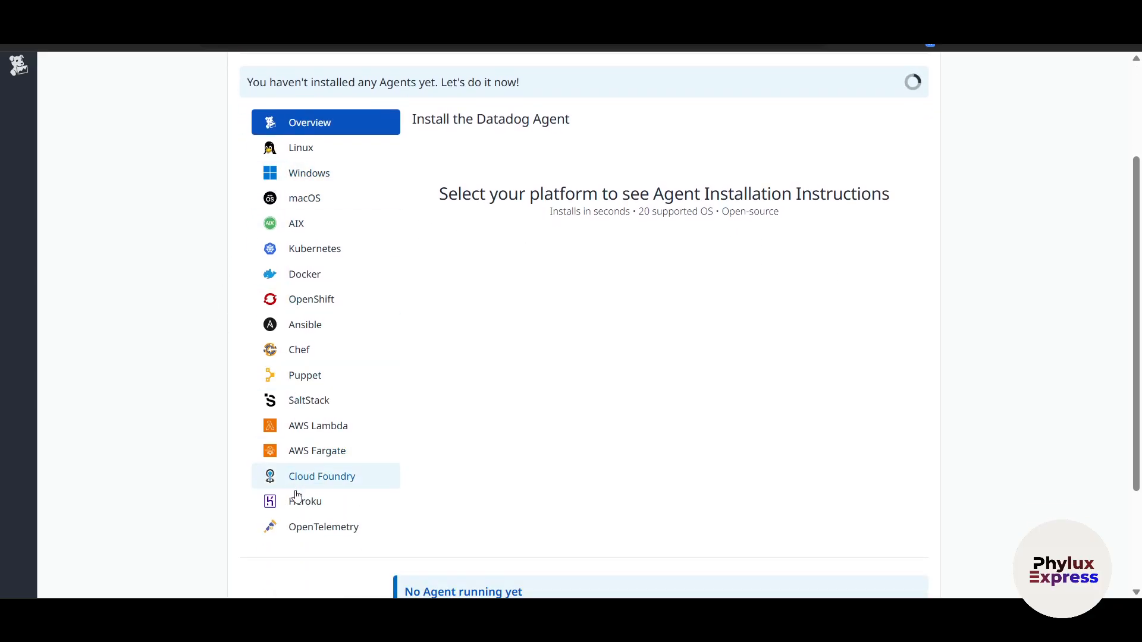
mouse_move(304, 197)
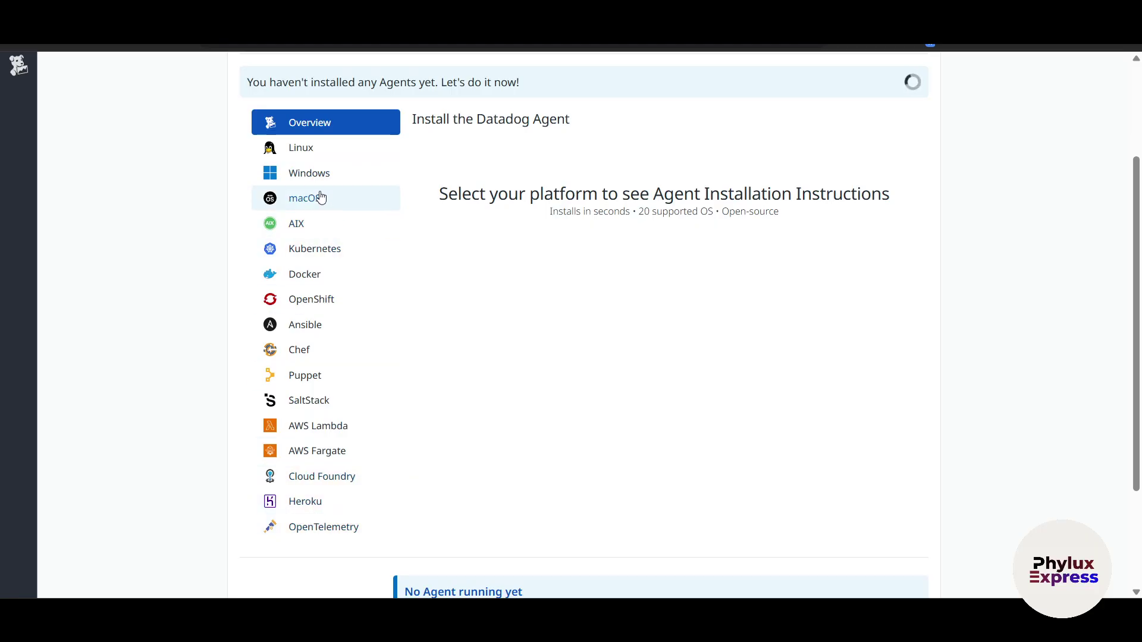
click(309, 172)
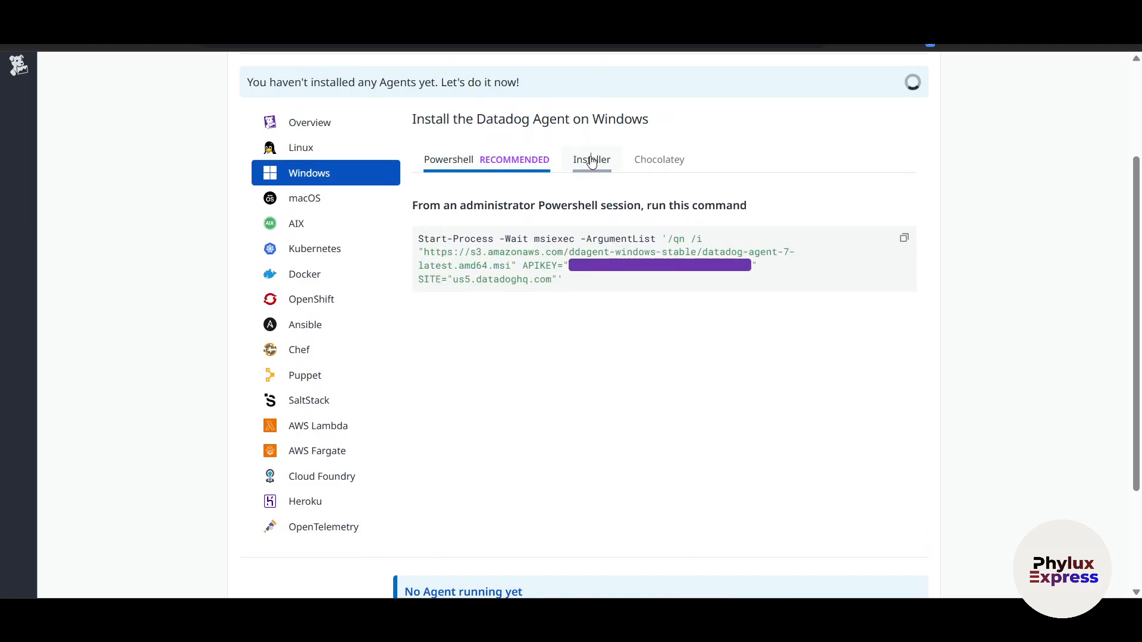
click(591, 160)
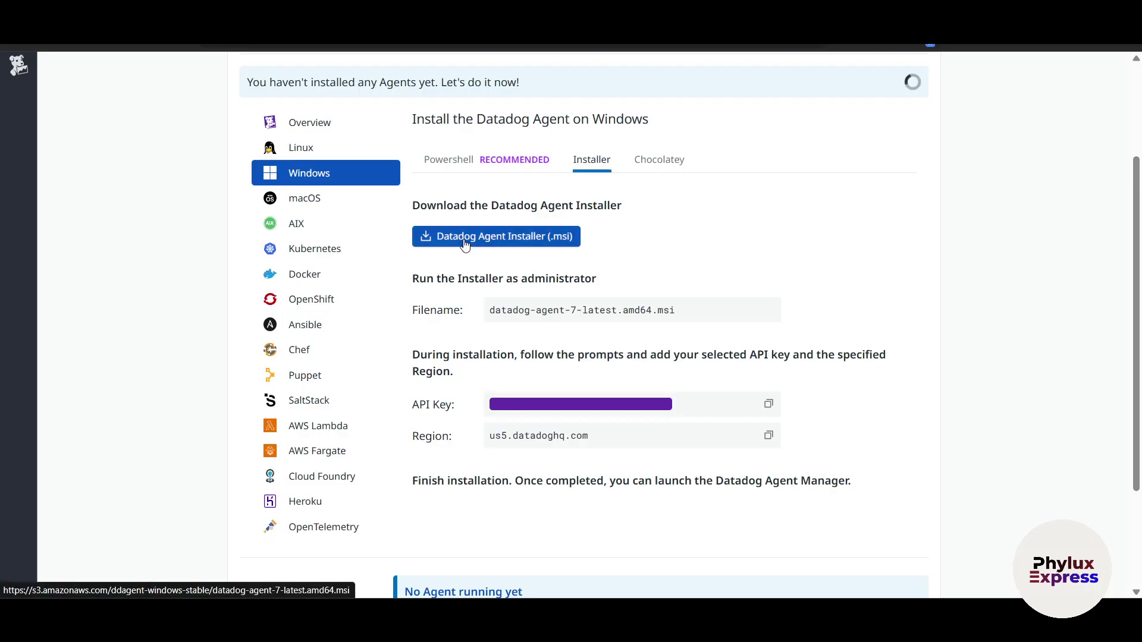
mouse_move(692, 409)
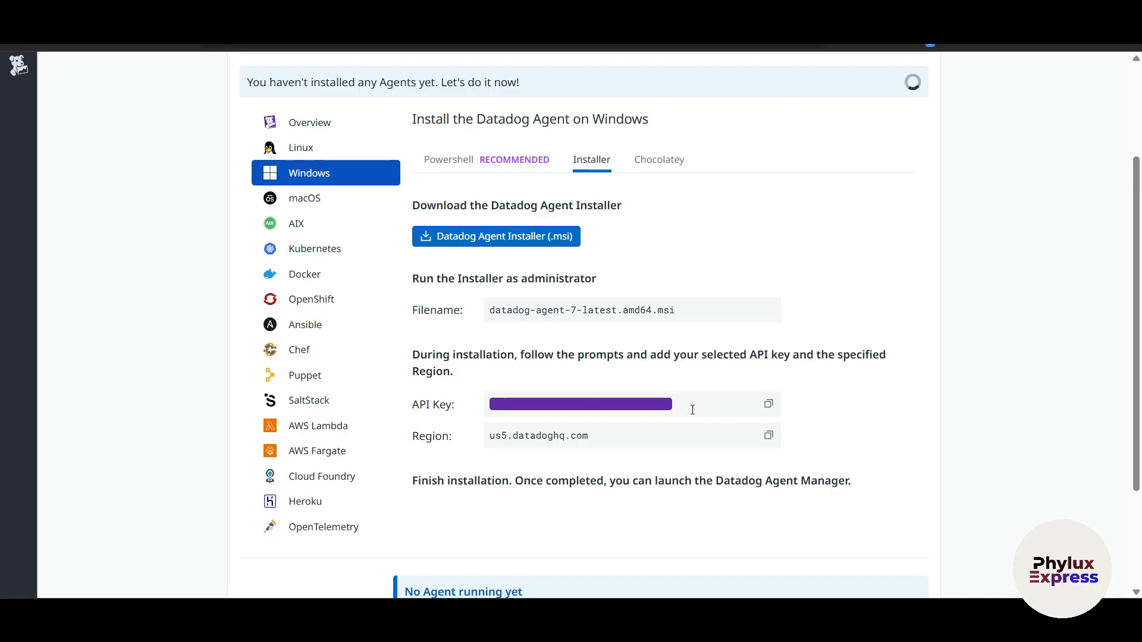
mouse_move(993, 464)
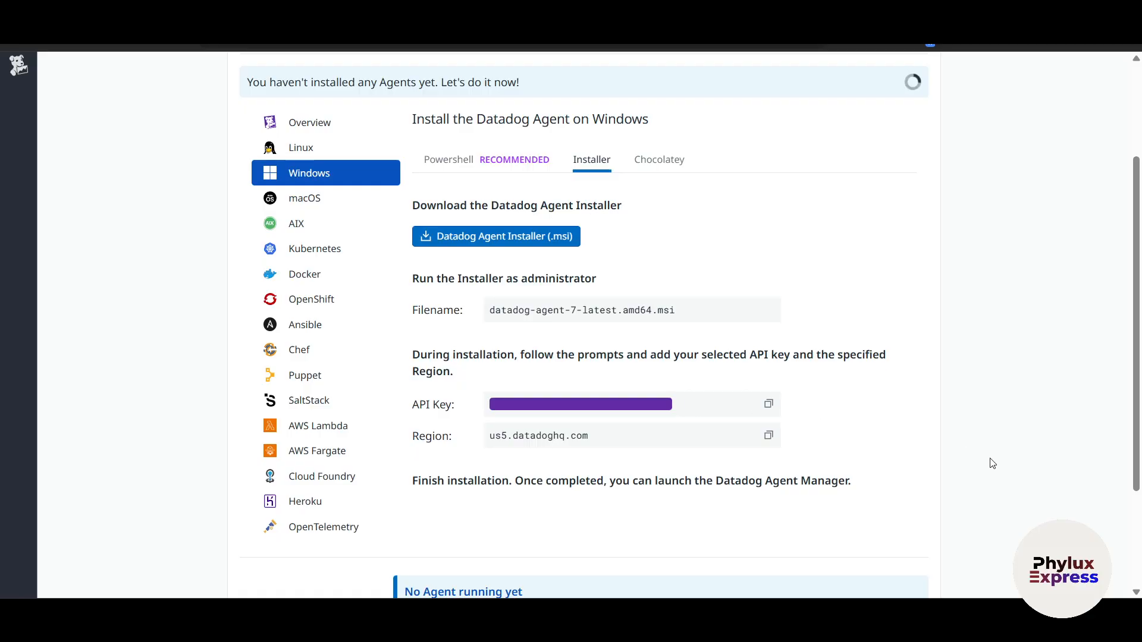
scroll(down, 3)
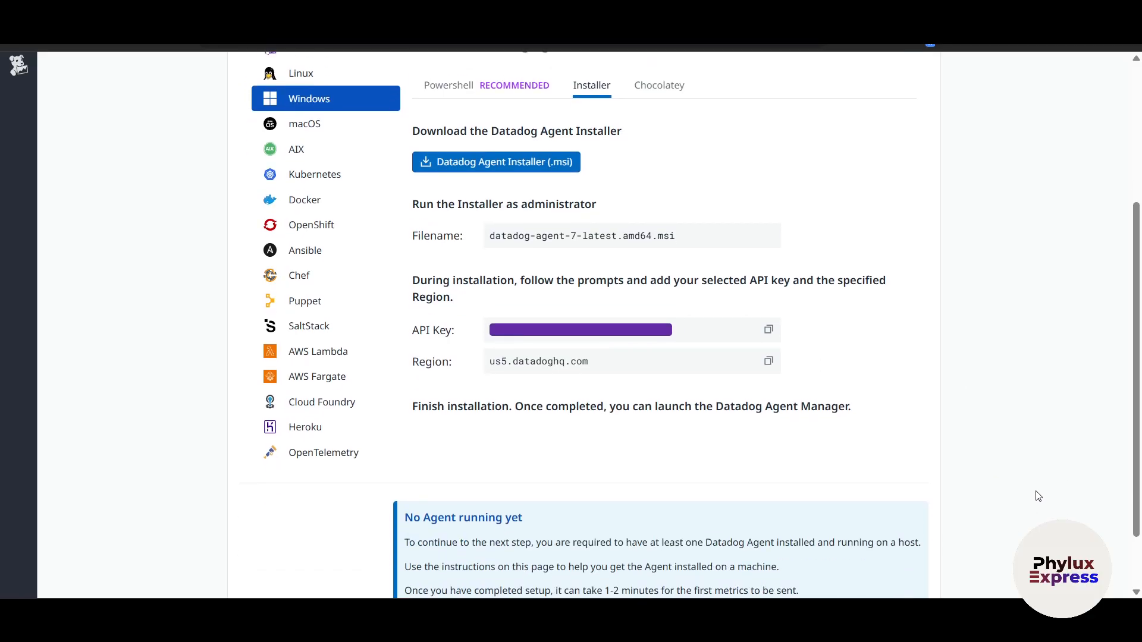
mouse_move(695, 461)
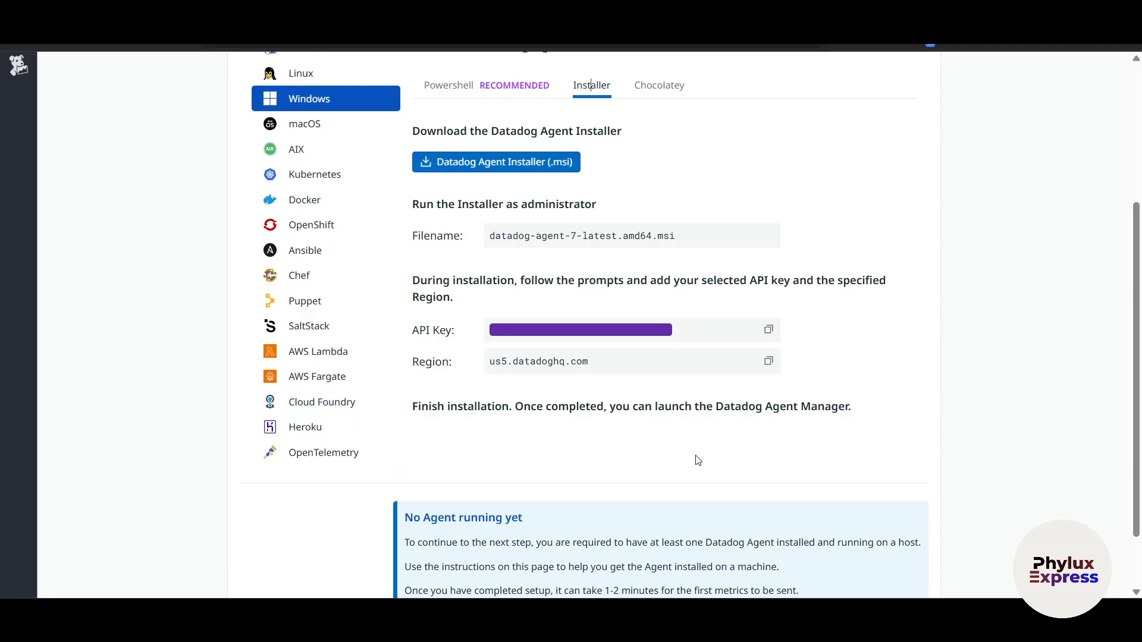
mouse_move(1107, 487)
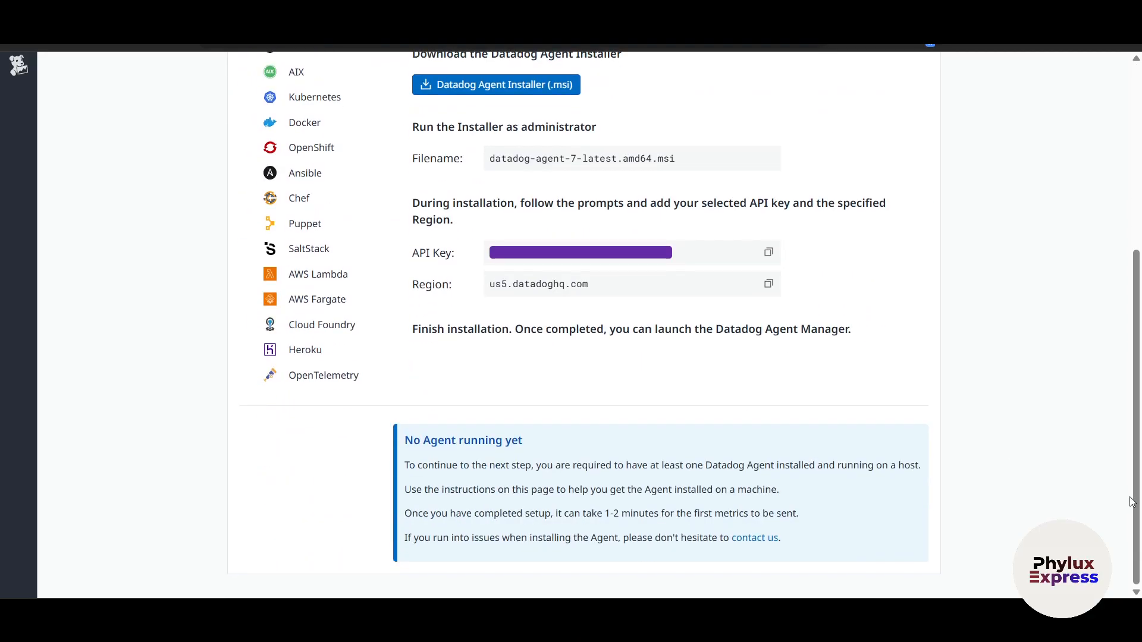
Select Docker in the platform list and review its docker run install command
click(305, 123)
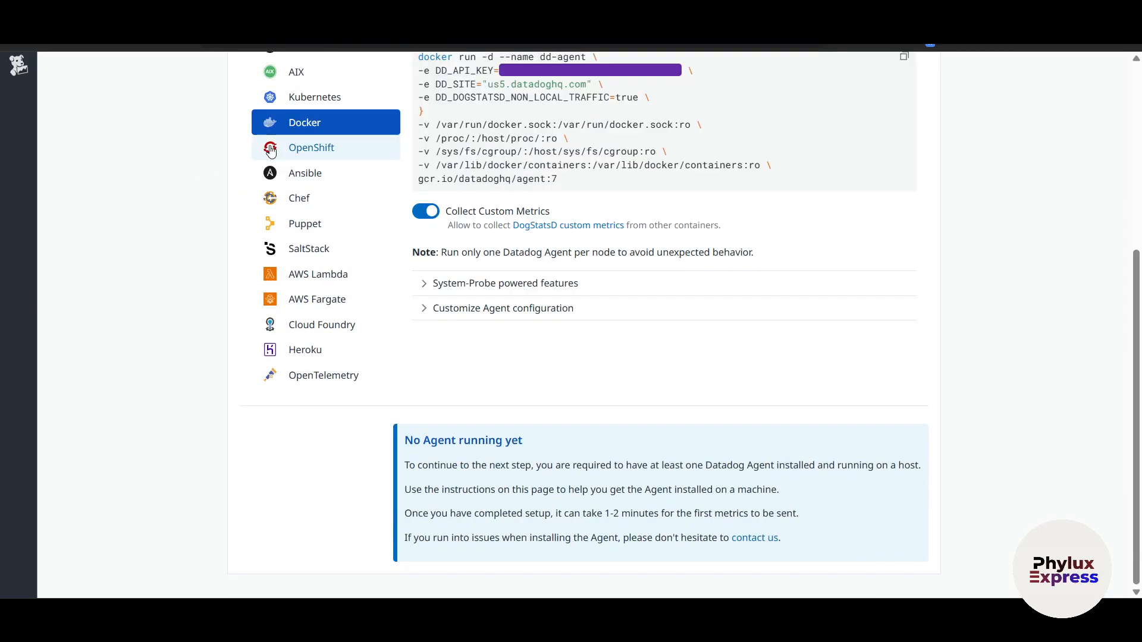
scroll(up, 3)
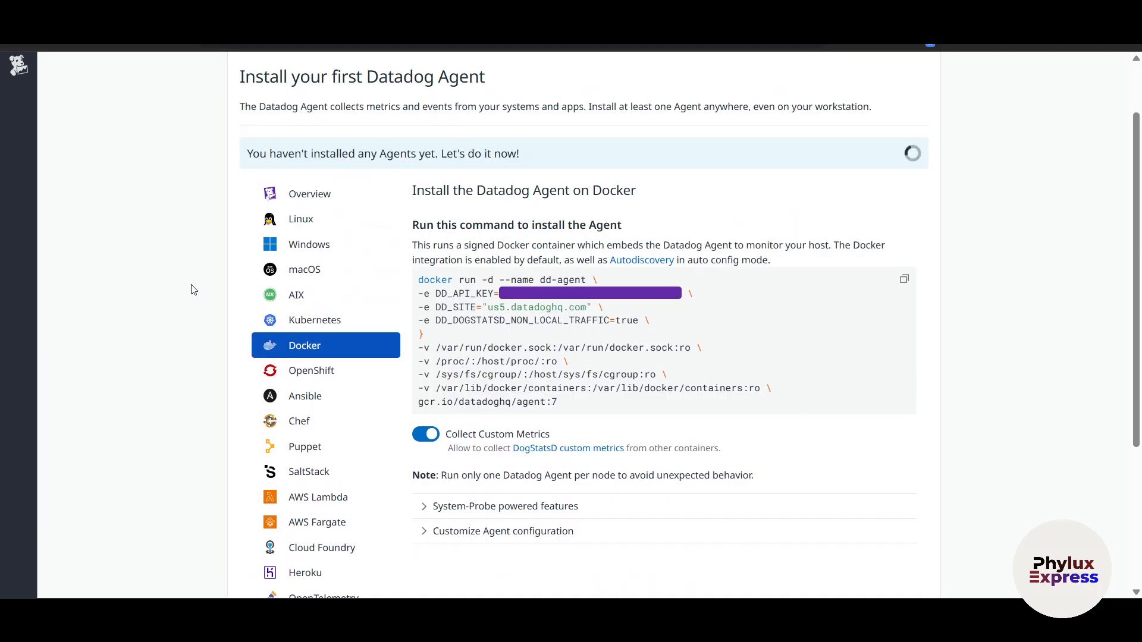
scroll(up, 3)
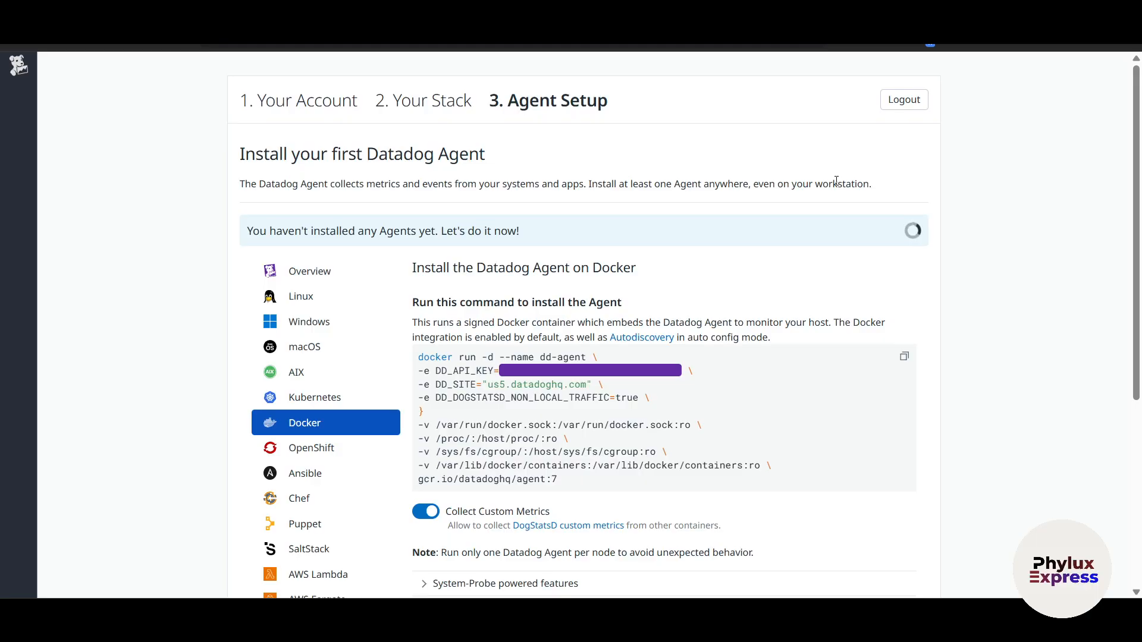
mouse_move(801, 226)
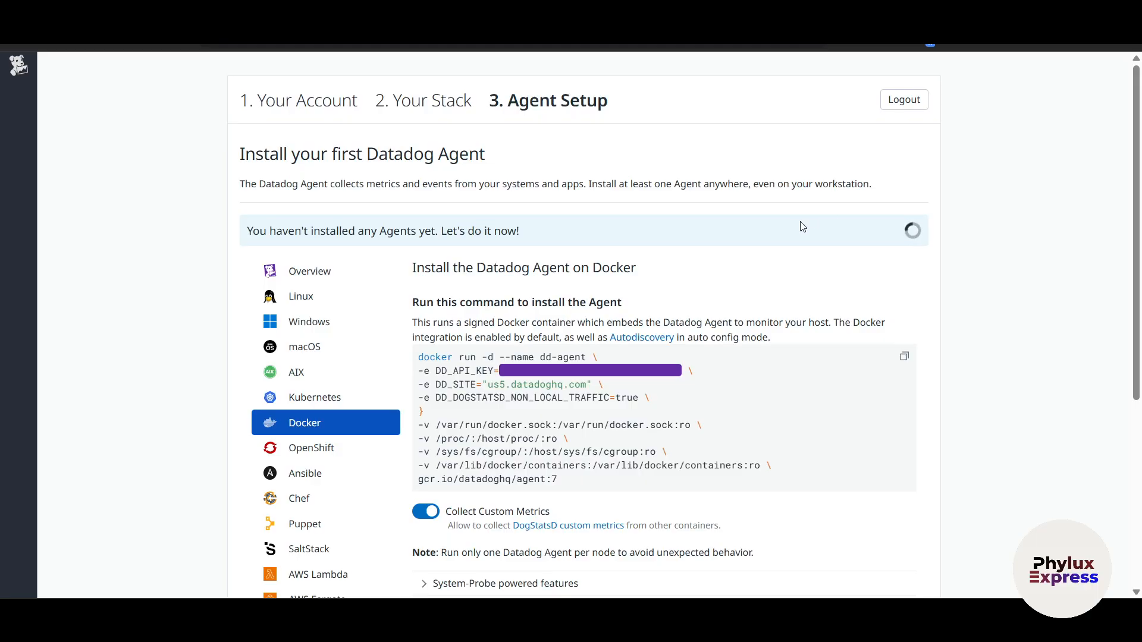
mouse_move(308, 322)
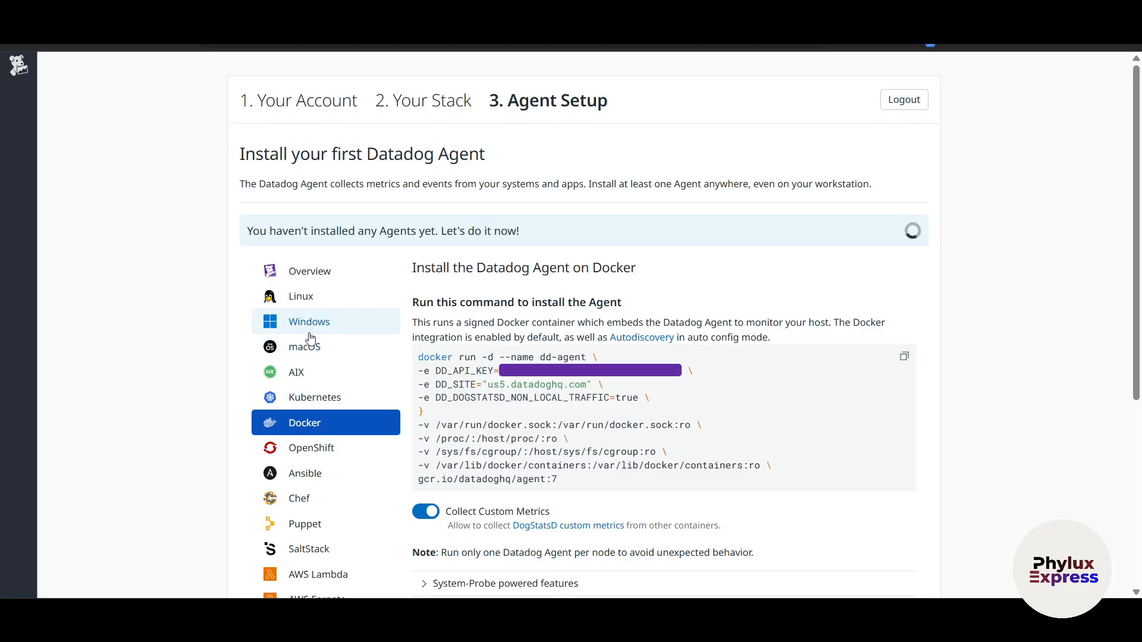
scroll(down, 3)
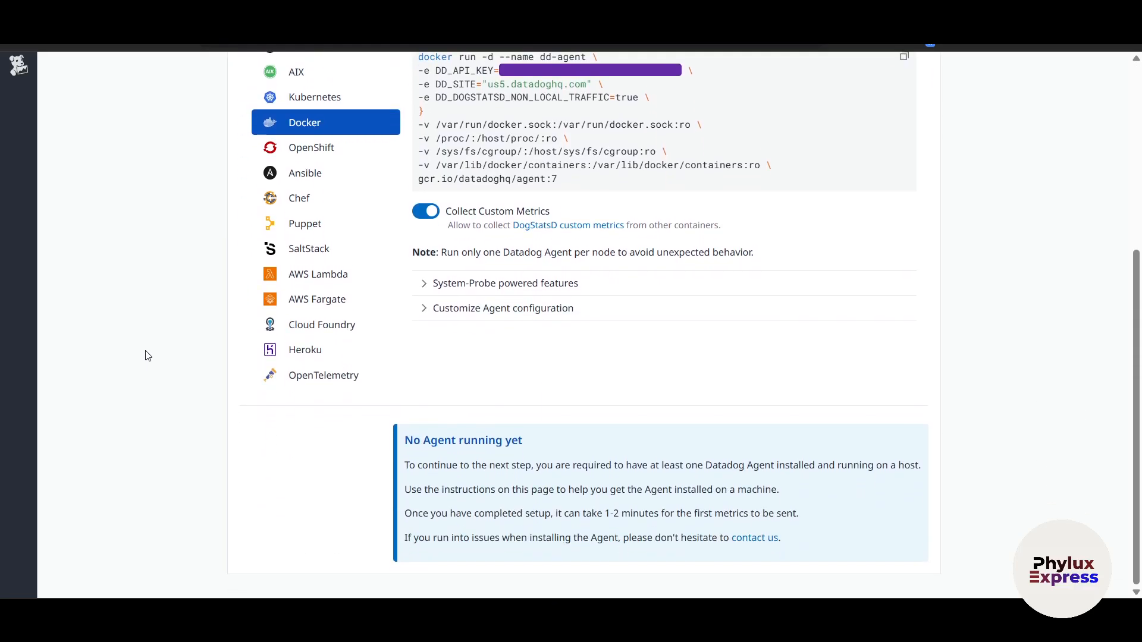
scroll(up, 3)
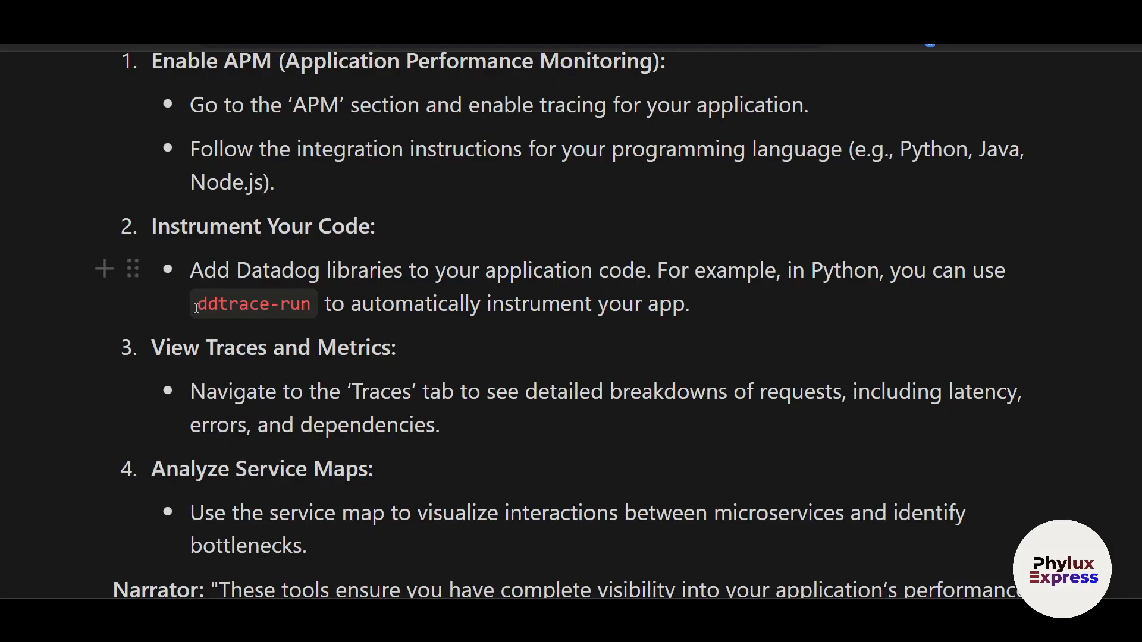
mouse_move(262, 370)
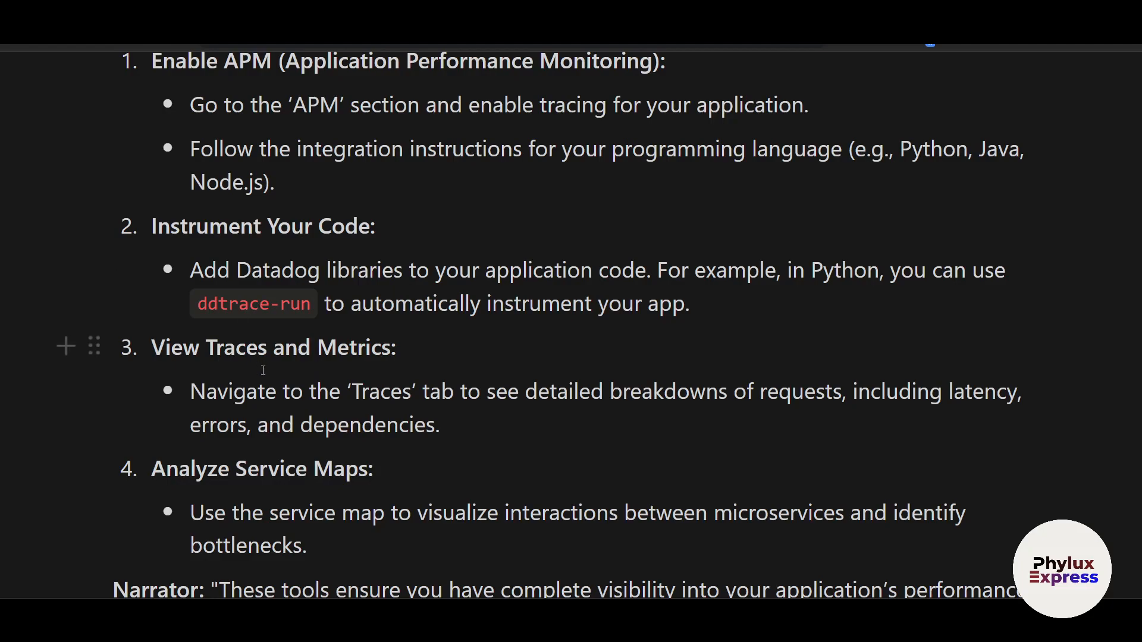
Scroll through the Notion notes on enabling APM, instrumenting code, traces and service maps
scroll(down, 3)
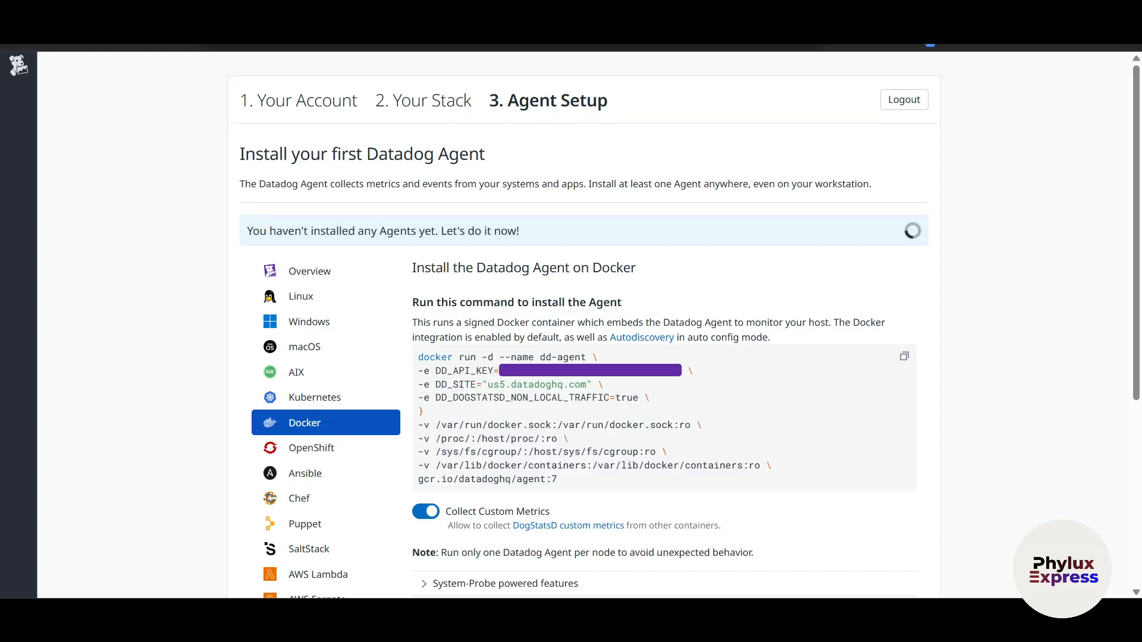
mouse_move(735, 161)
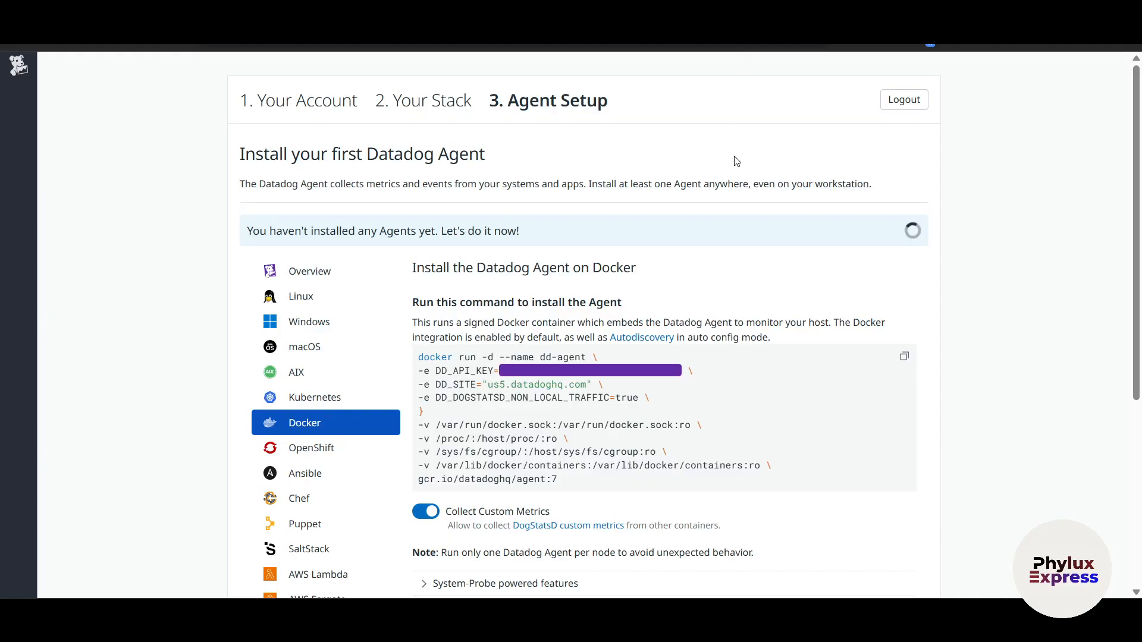
mouse_move(714, 289)
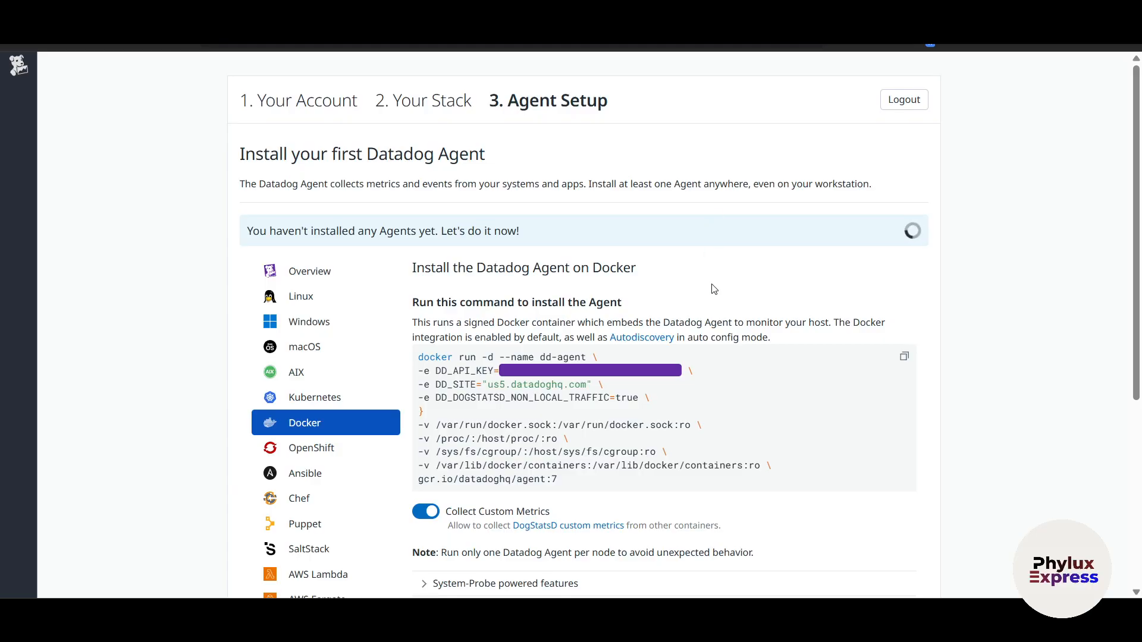
scroll(up, 3)
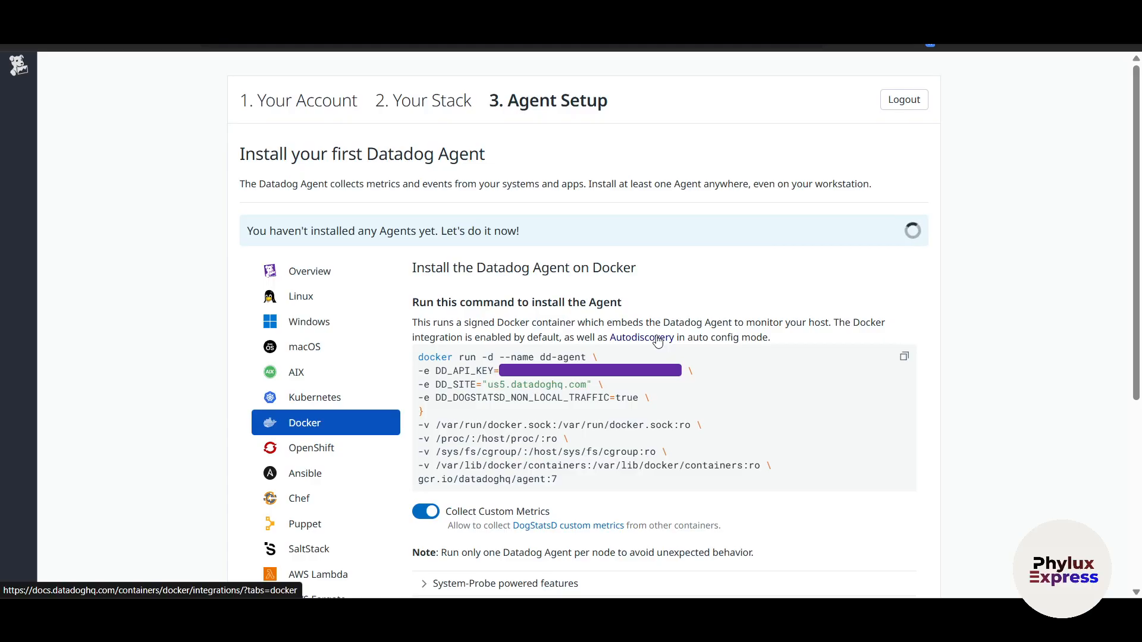
mouse_move(984, 434)
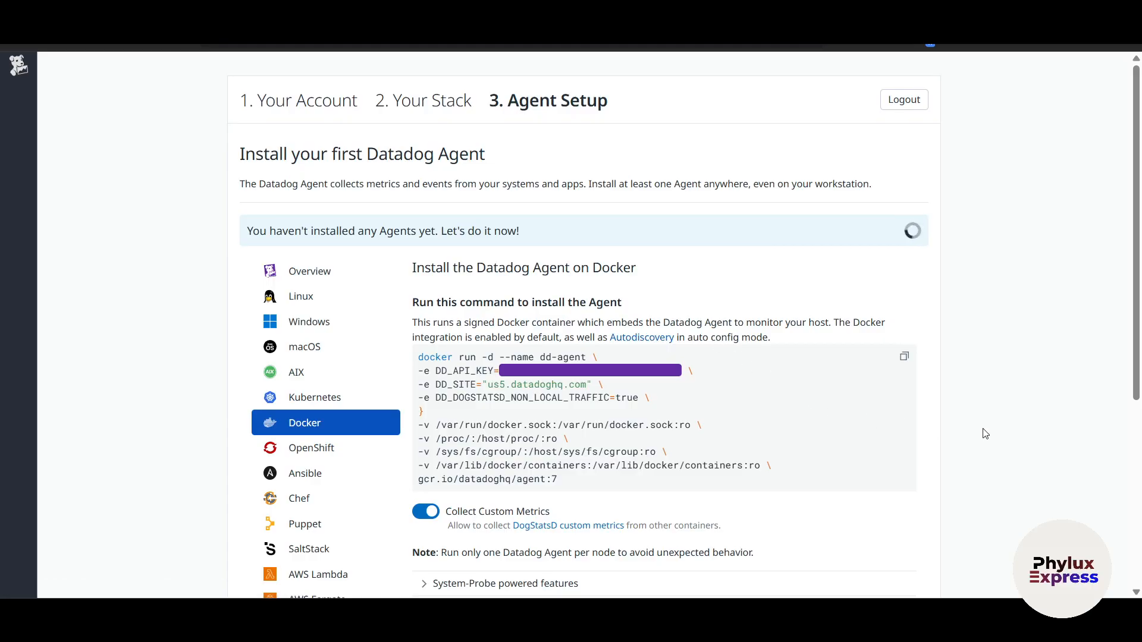
mouse_move(1031, 398)
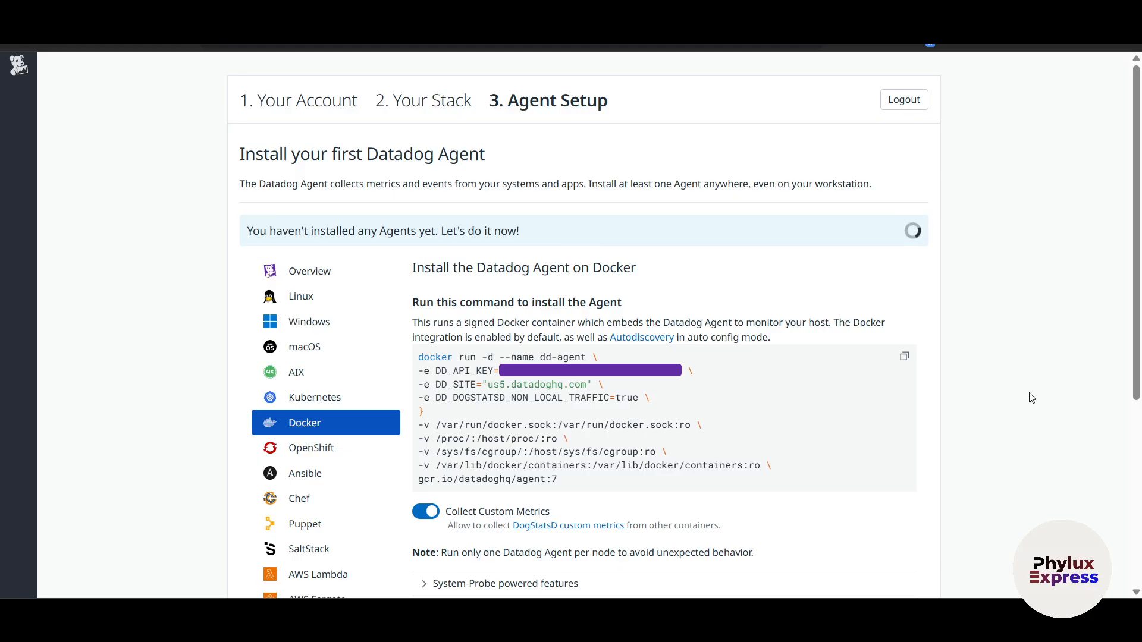